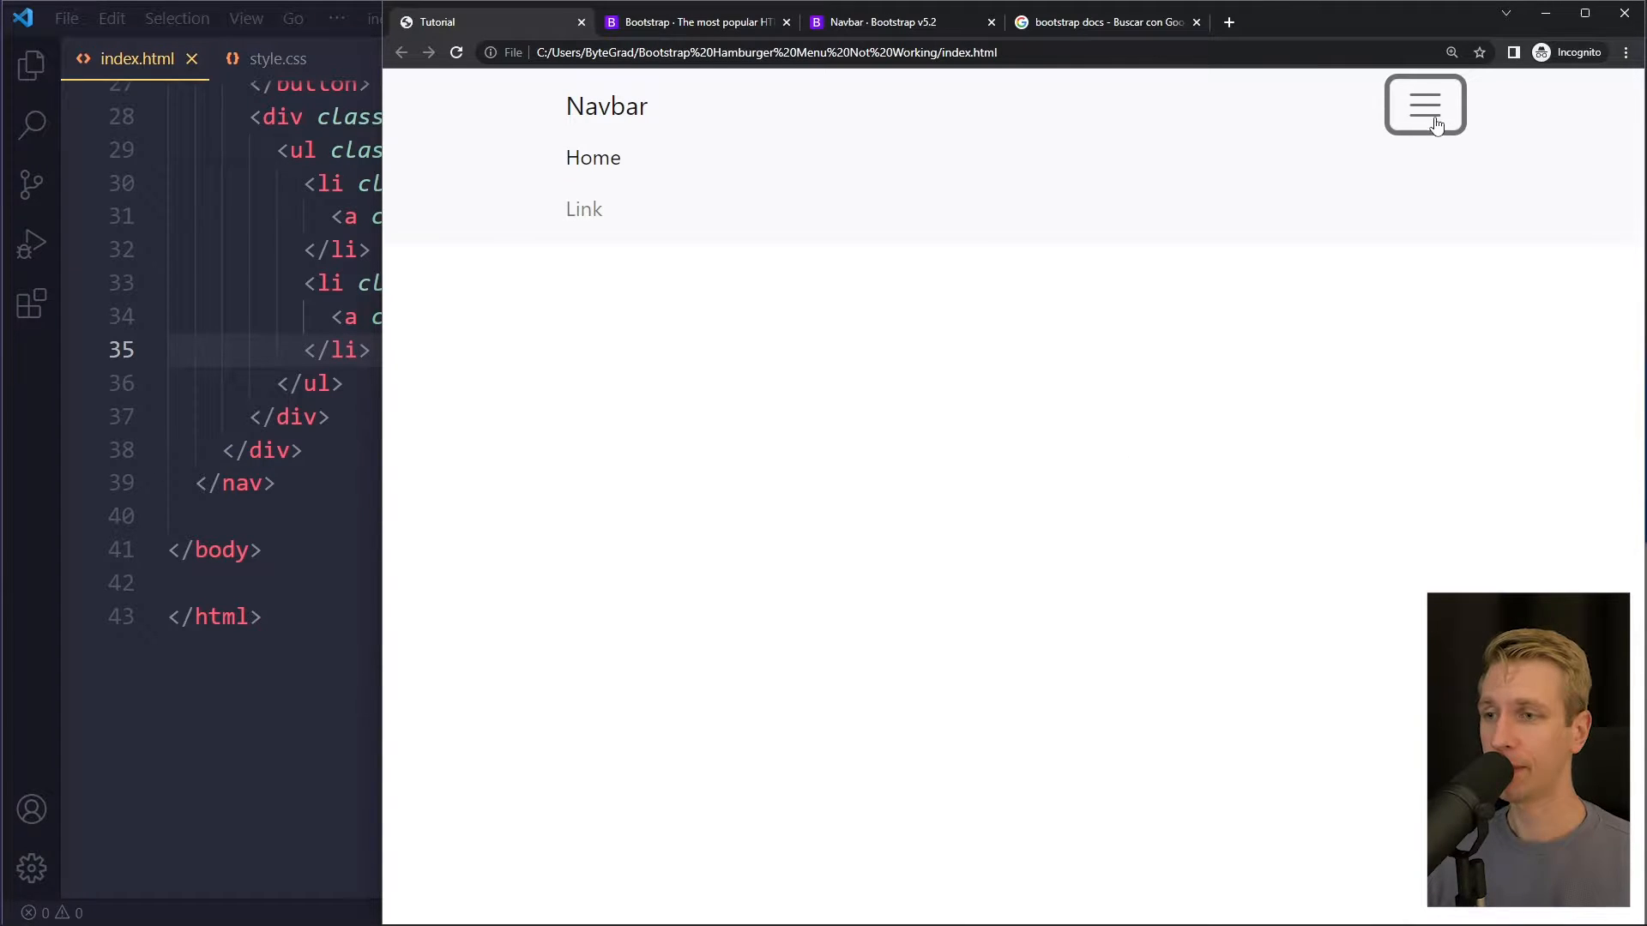
- Collapse the navbar's open Home and Link menu in Chrome
{"action": "left_click", "coordinate": [1423, 103]}
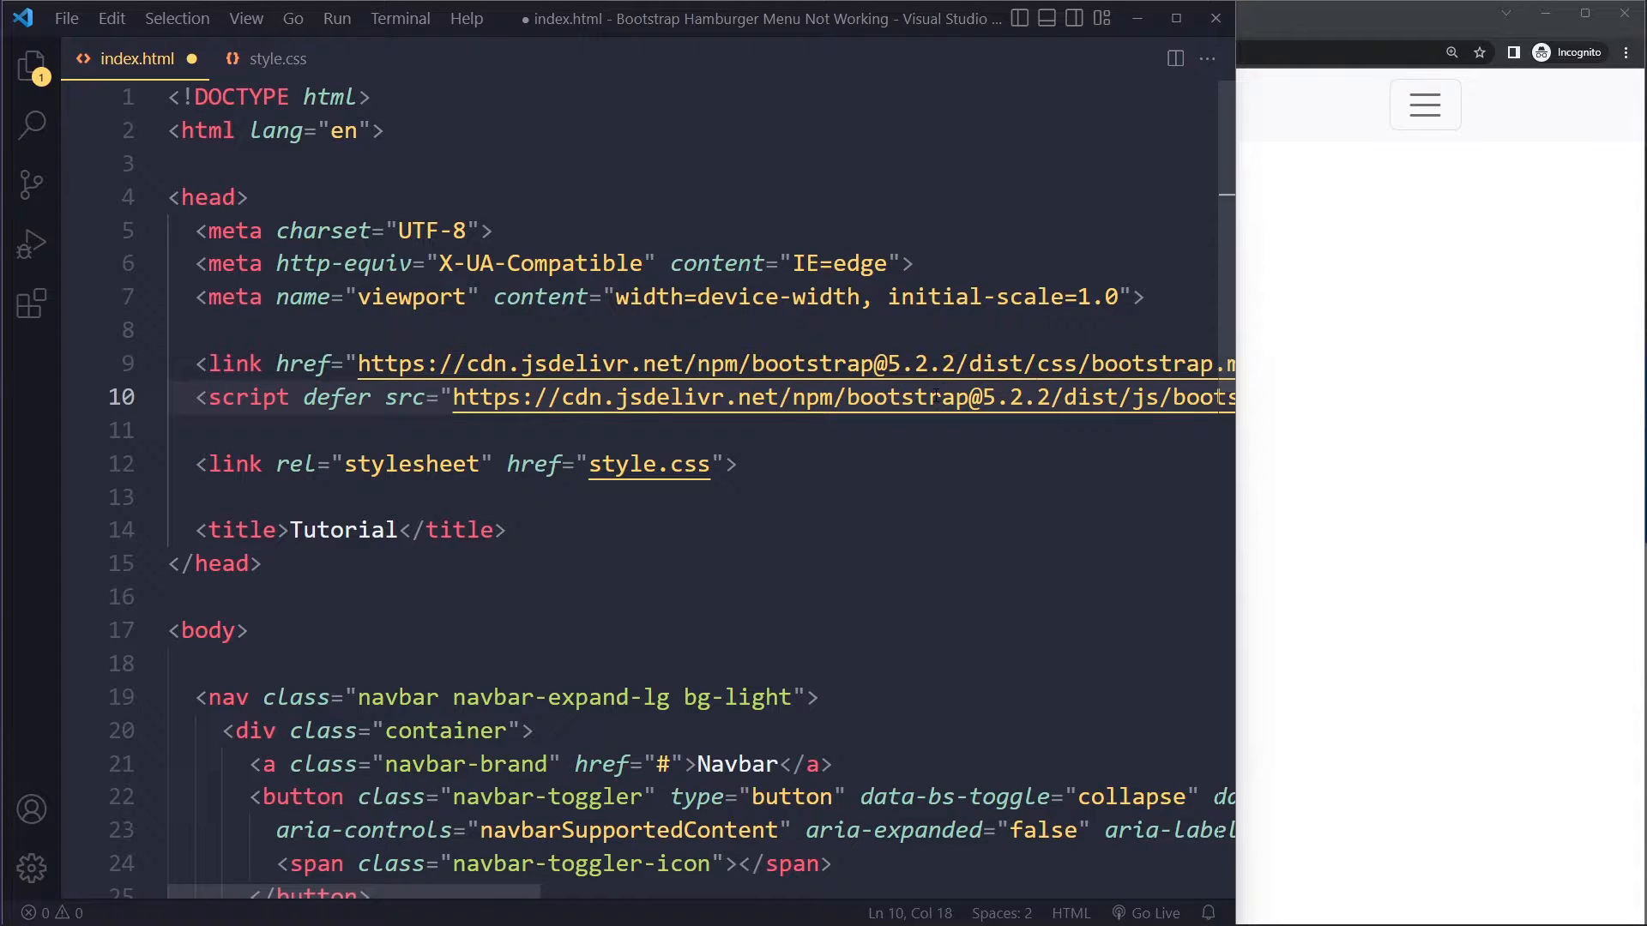
{"action": "left_click", "coordinate": [922, 397]}
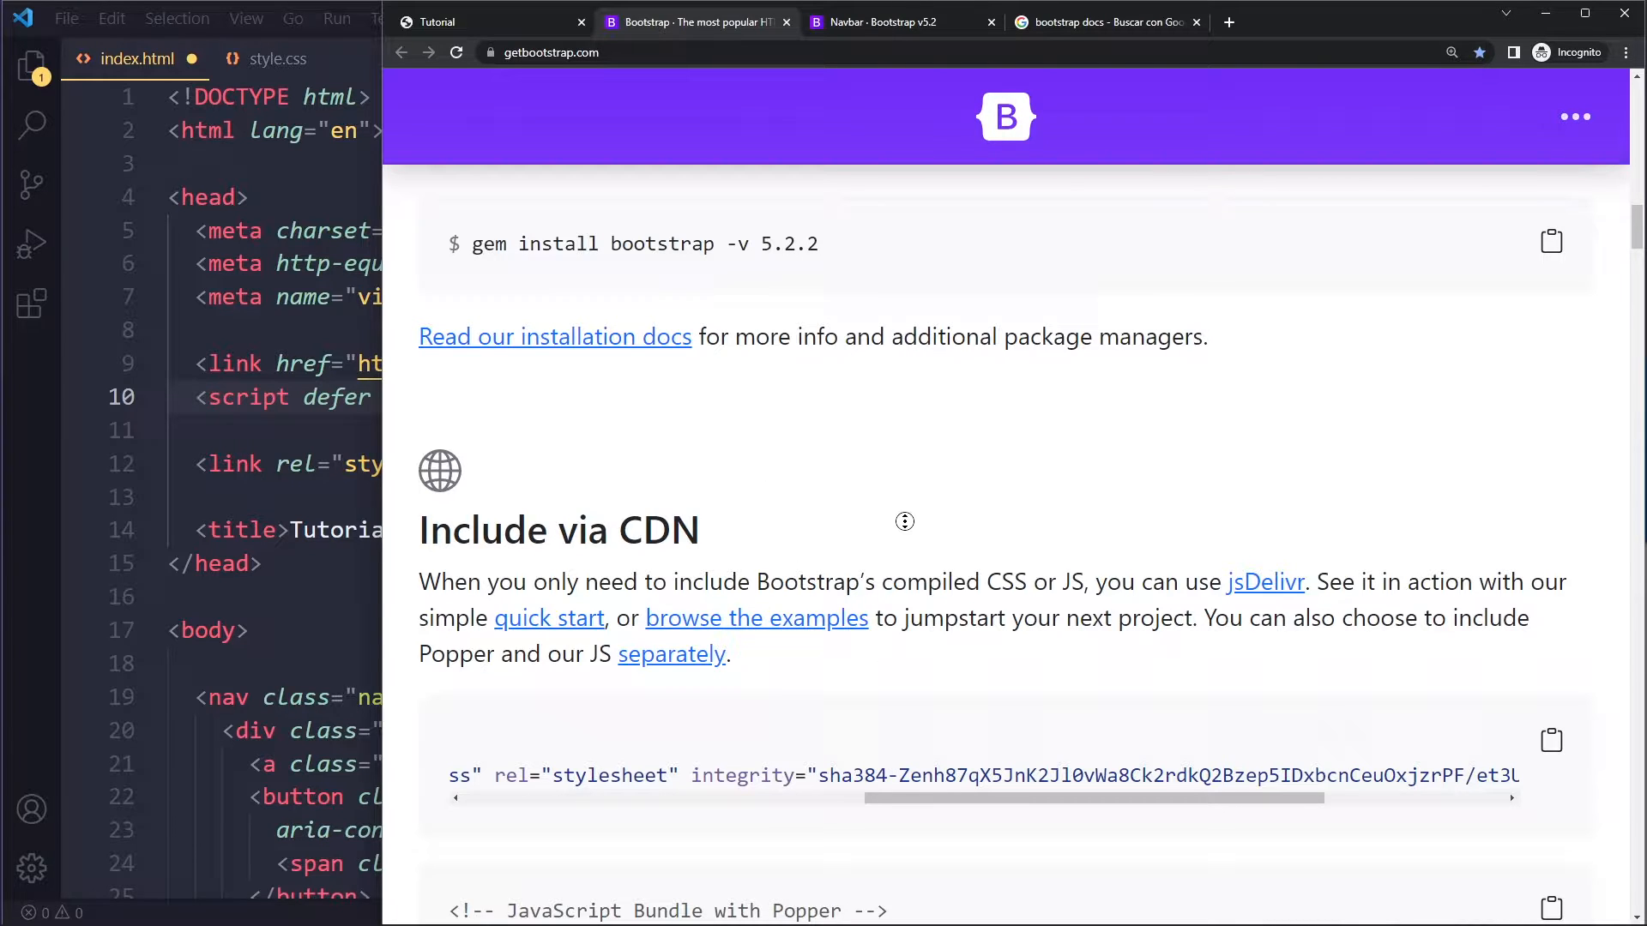
{"action": "scroll", "scroll_direction": "down", "scroll_amount": 3}
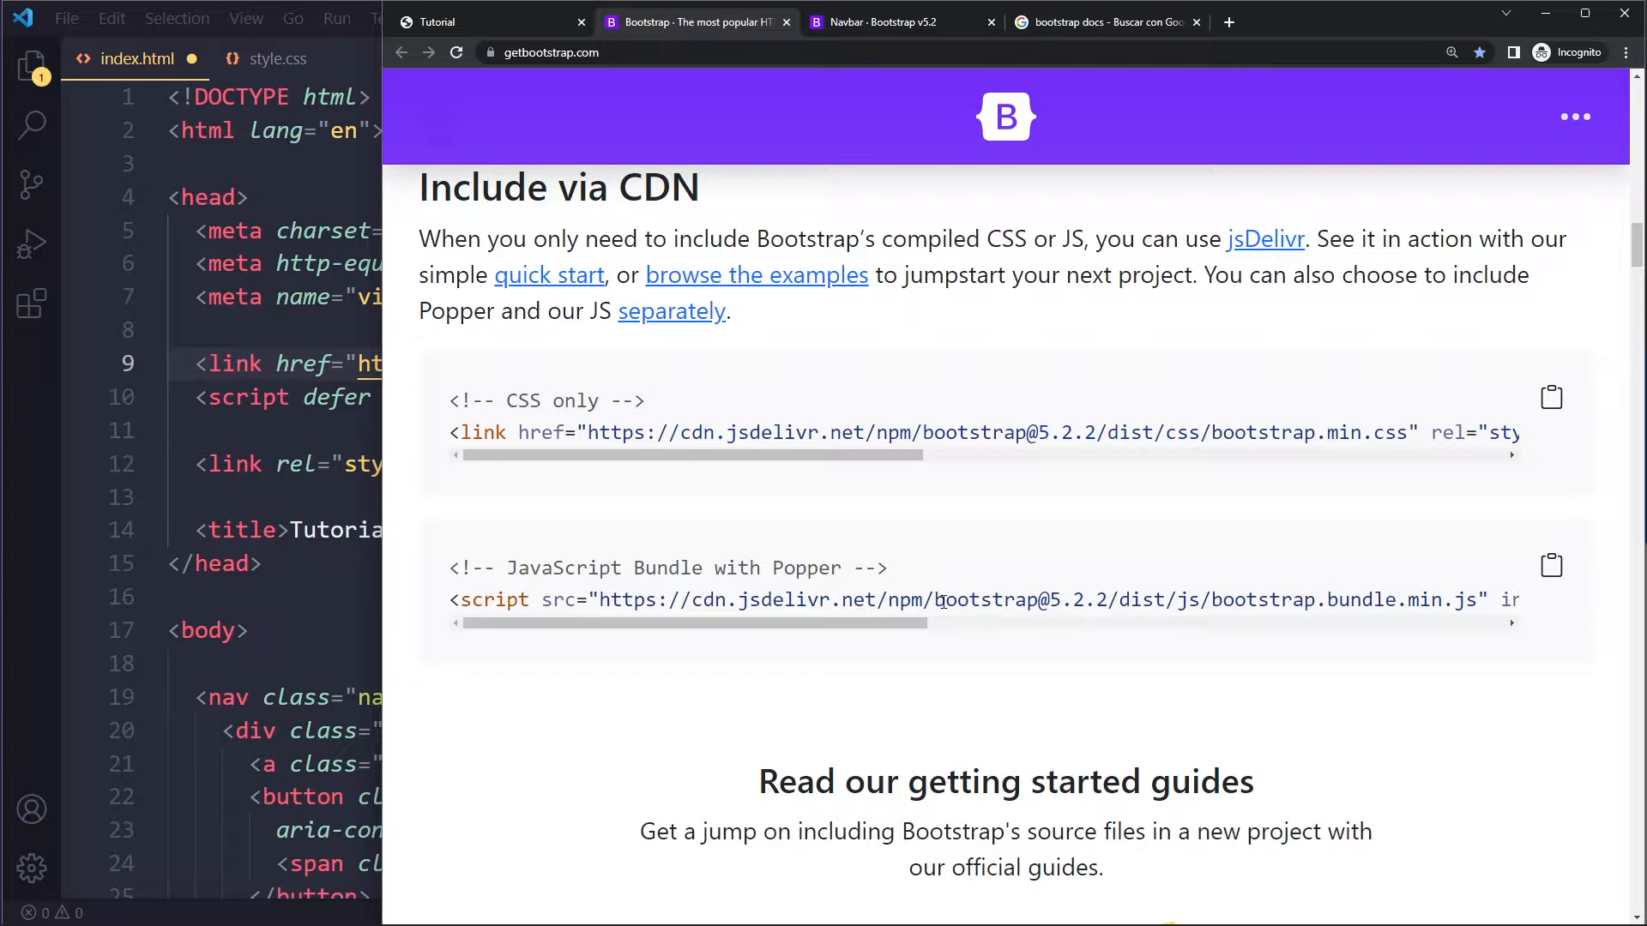
{"action": "mouse_move", "coordinate": [732, 530]}
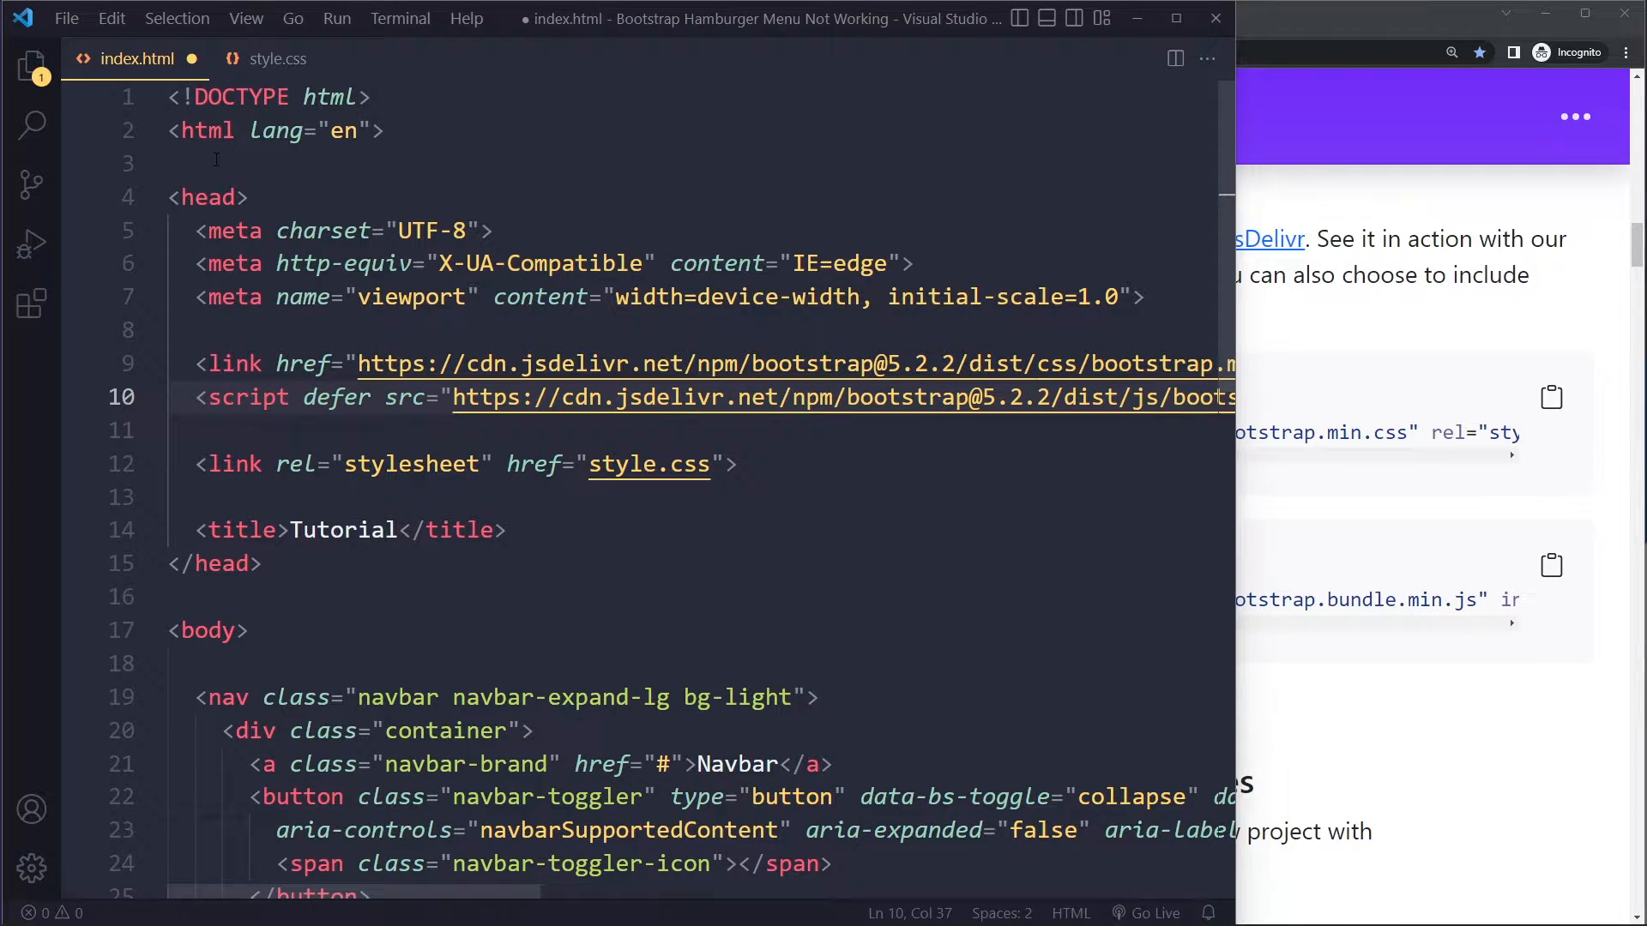
- Select the defer attribute on the Bootstrap script tag and save index.html
{"action": "double_click", "coordinate": [337, 397]}
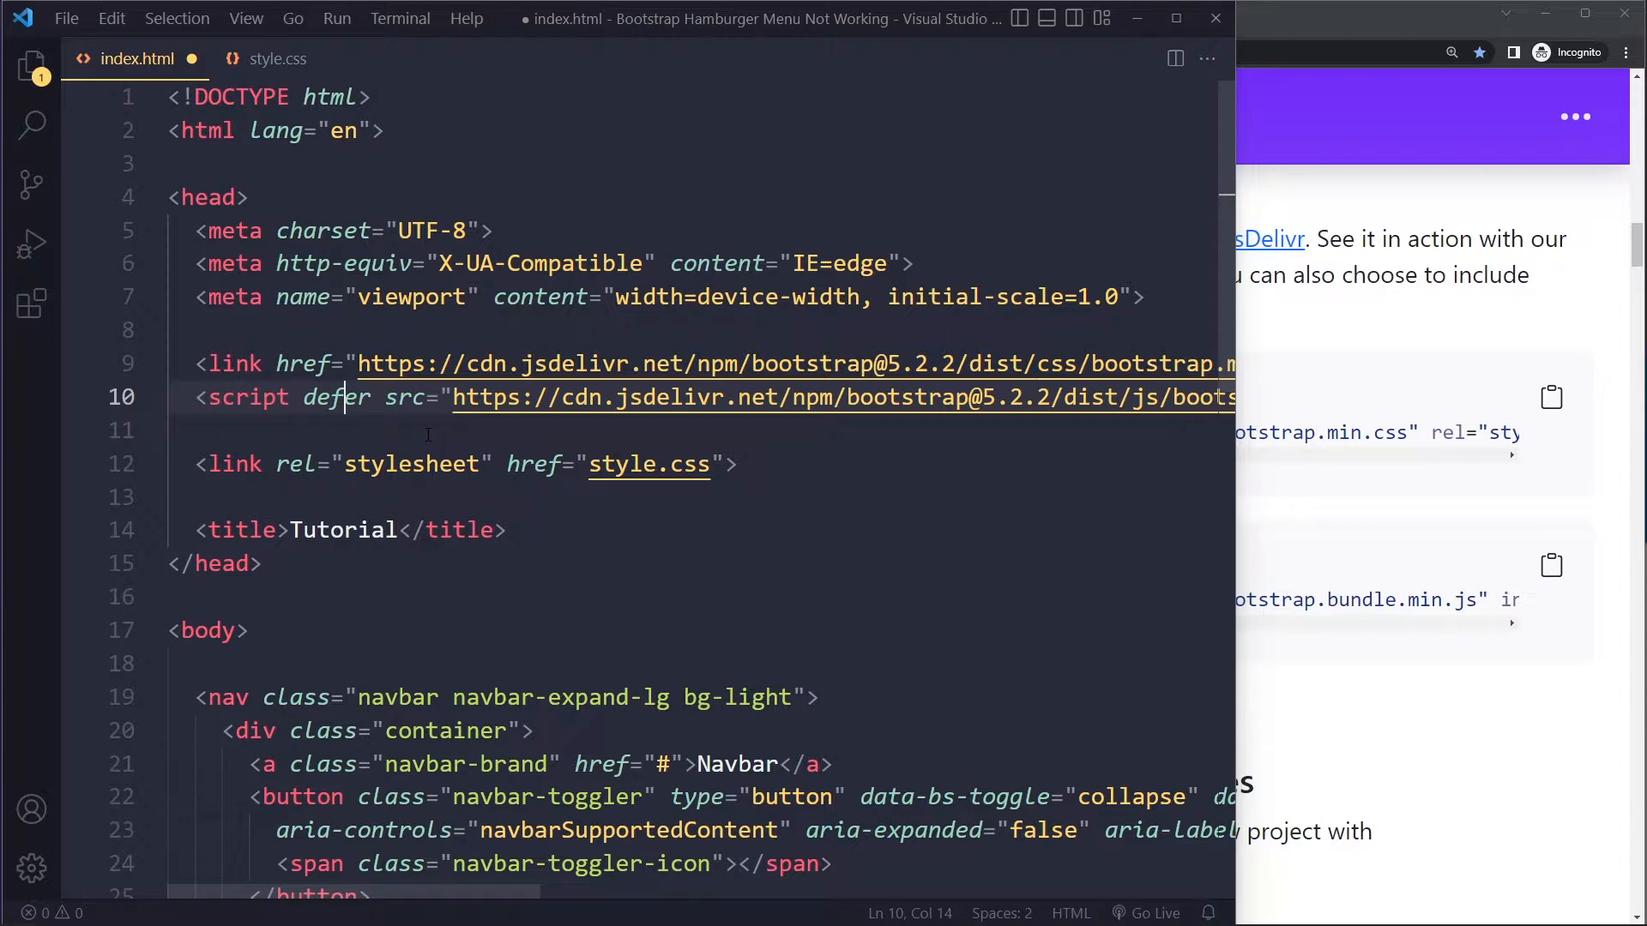
{"action": "key", "text": "ctrl+s"}
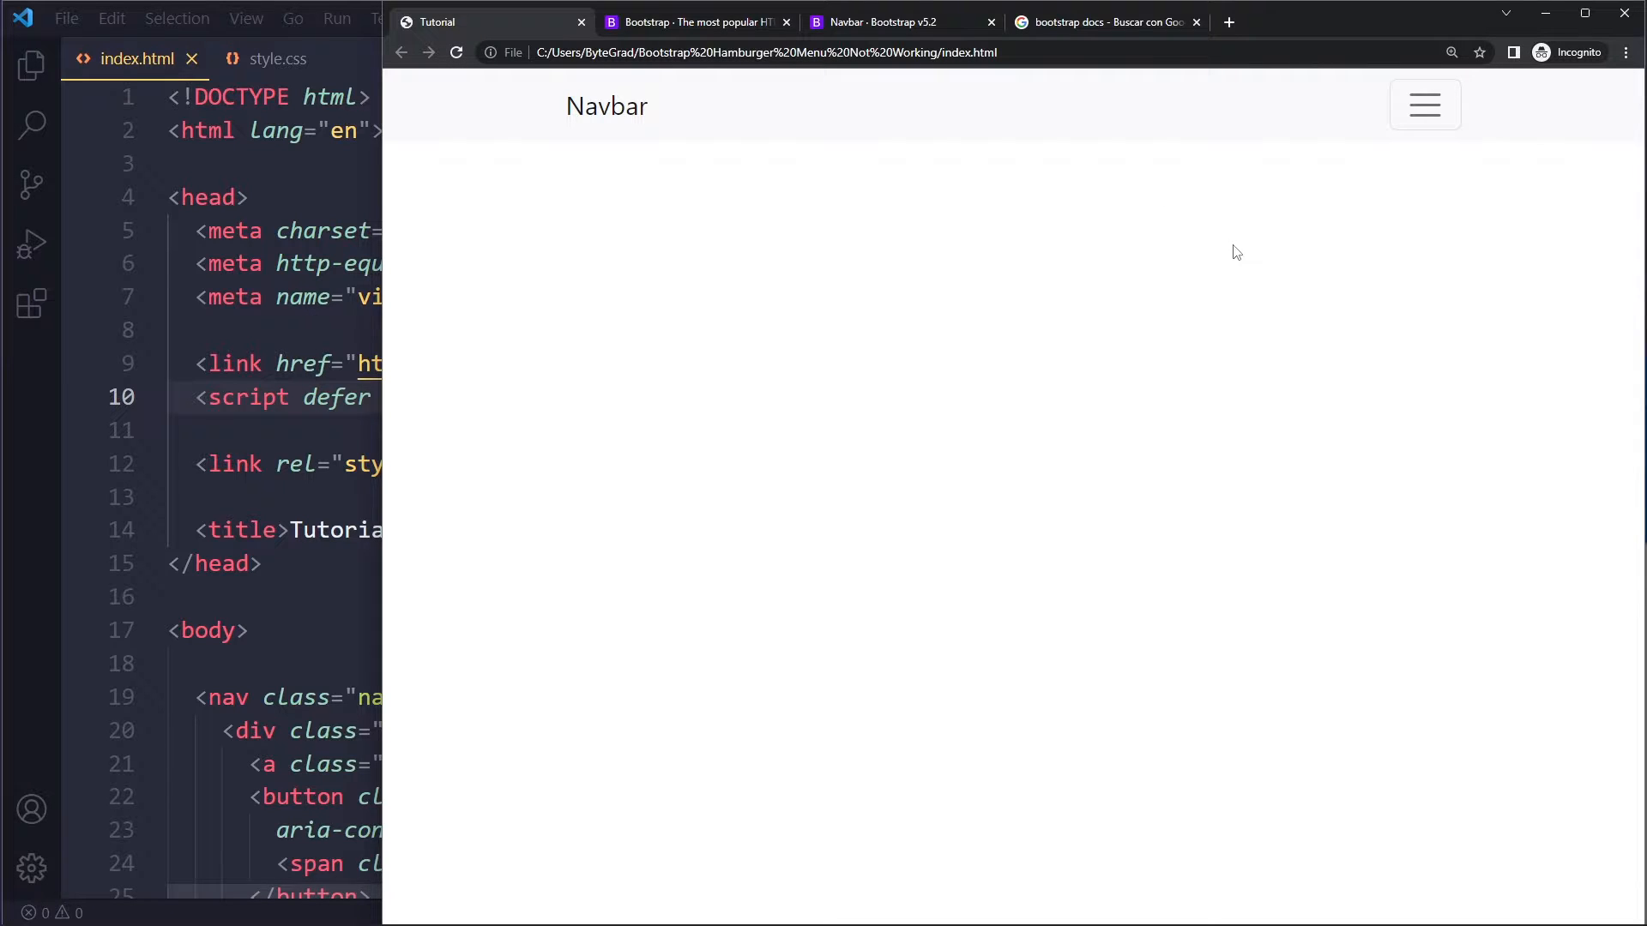
- Expand and collapse the navbar menu with the hamburger toggler to test it
{"action": "left_click", "coordinate": [1423, 104]}
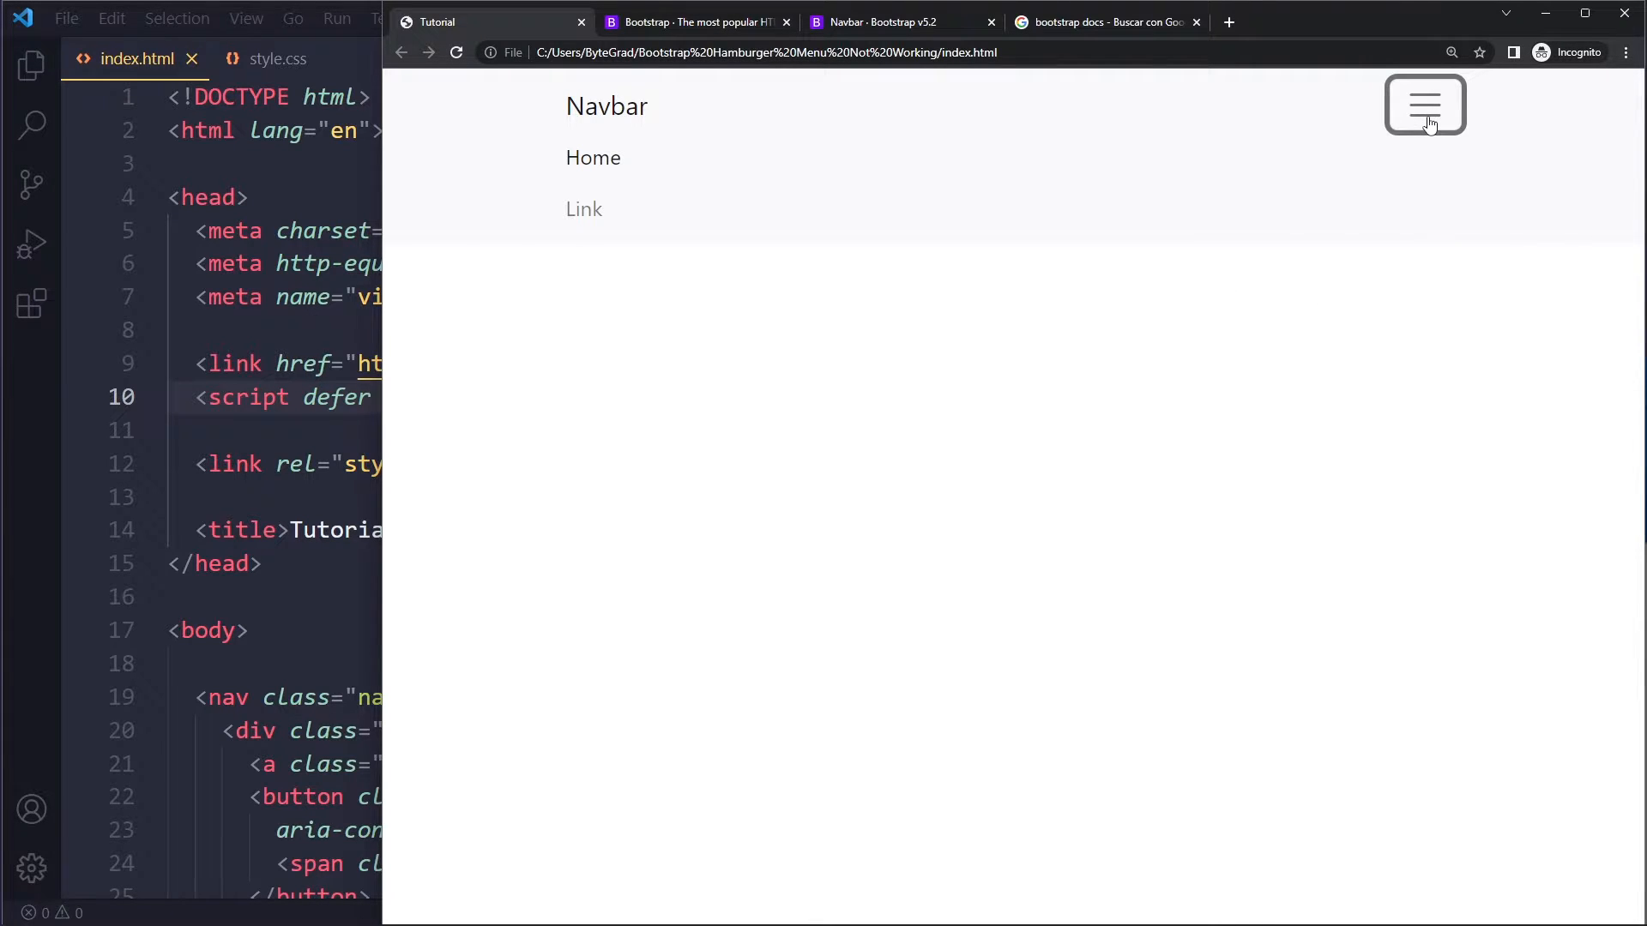
{"action": "left_click", "coordinate": [1424, 103]}
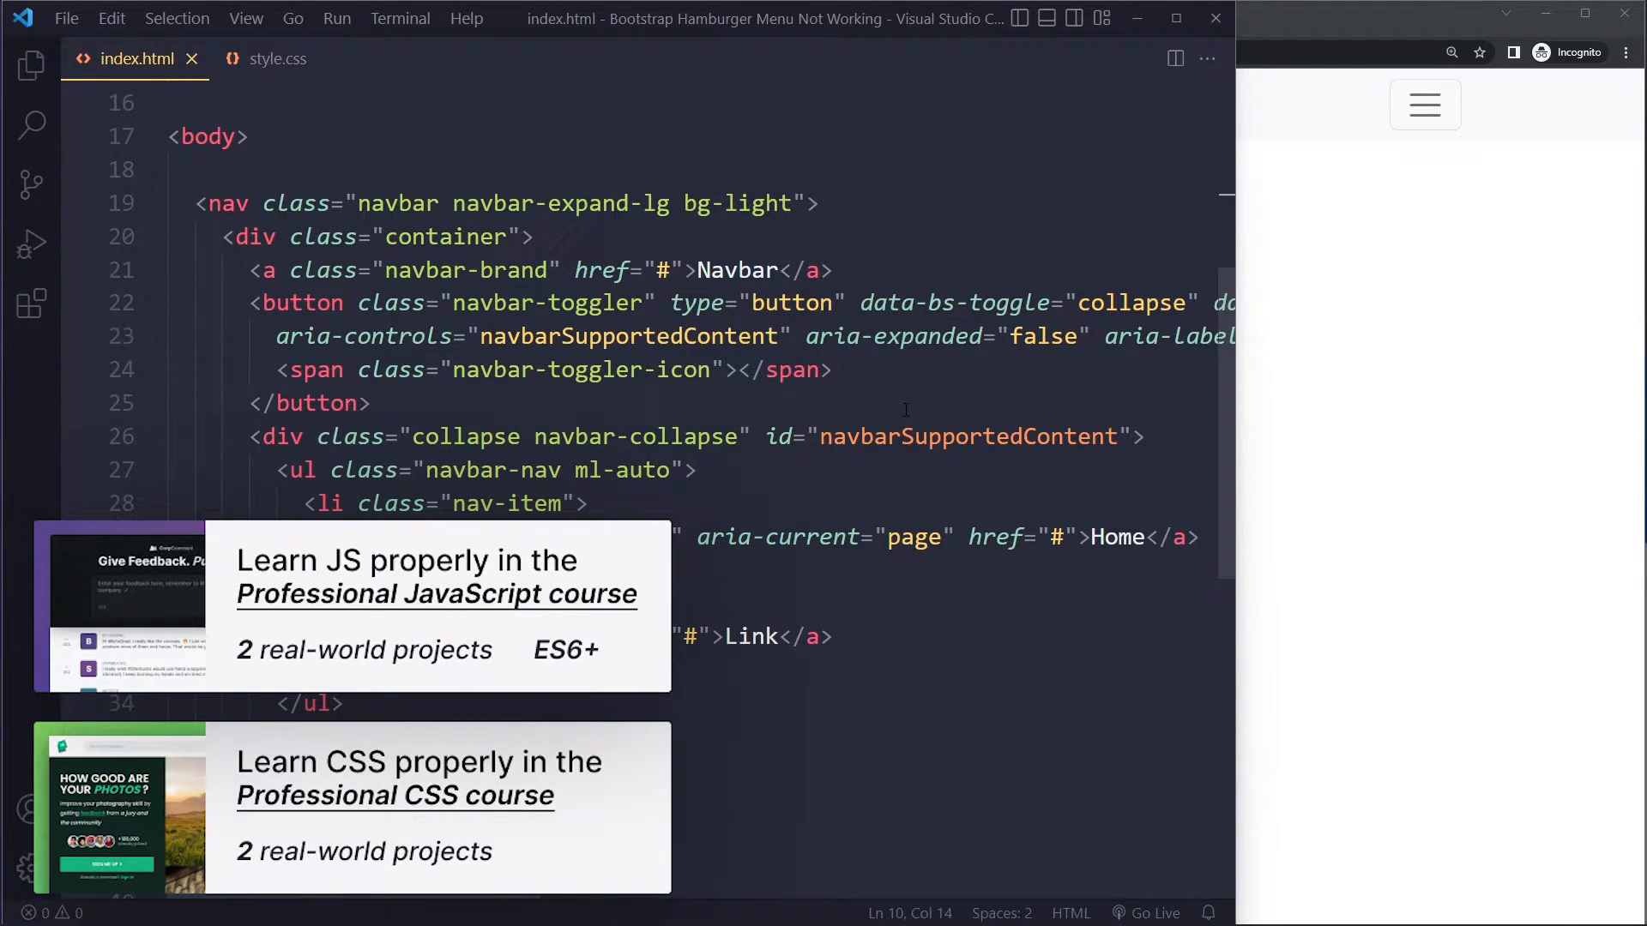
{"action": "left_click", "coordinate": [866, 303]}
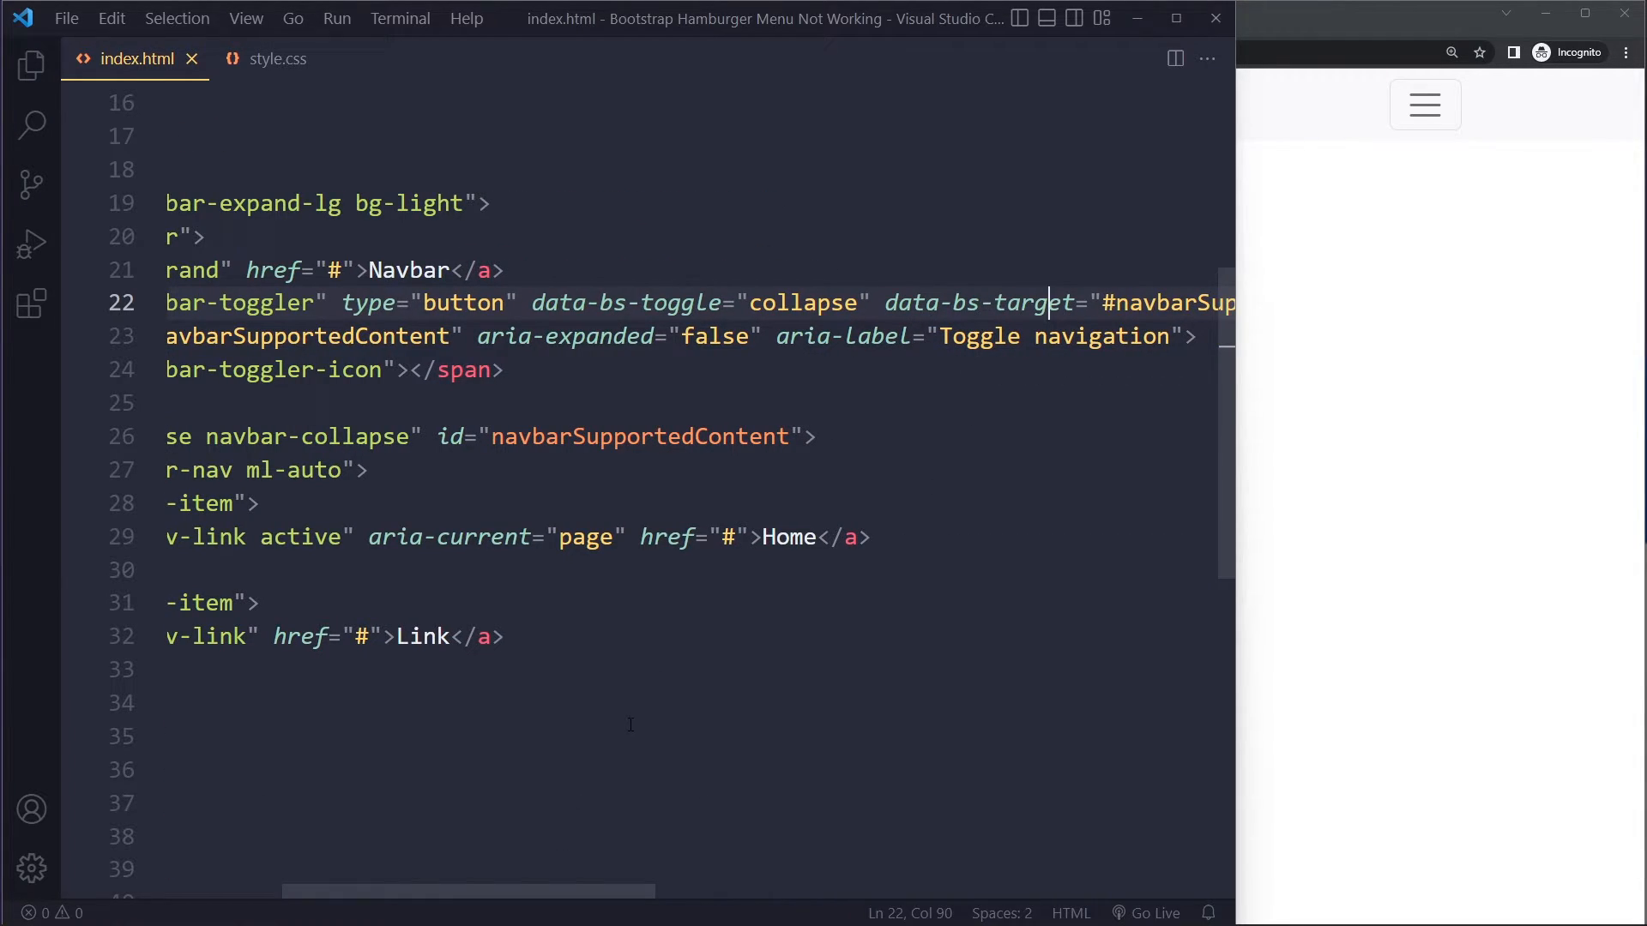
{"action": "mouse_move", "coordinate": [497, 892]}
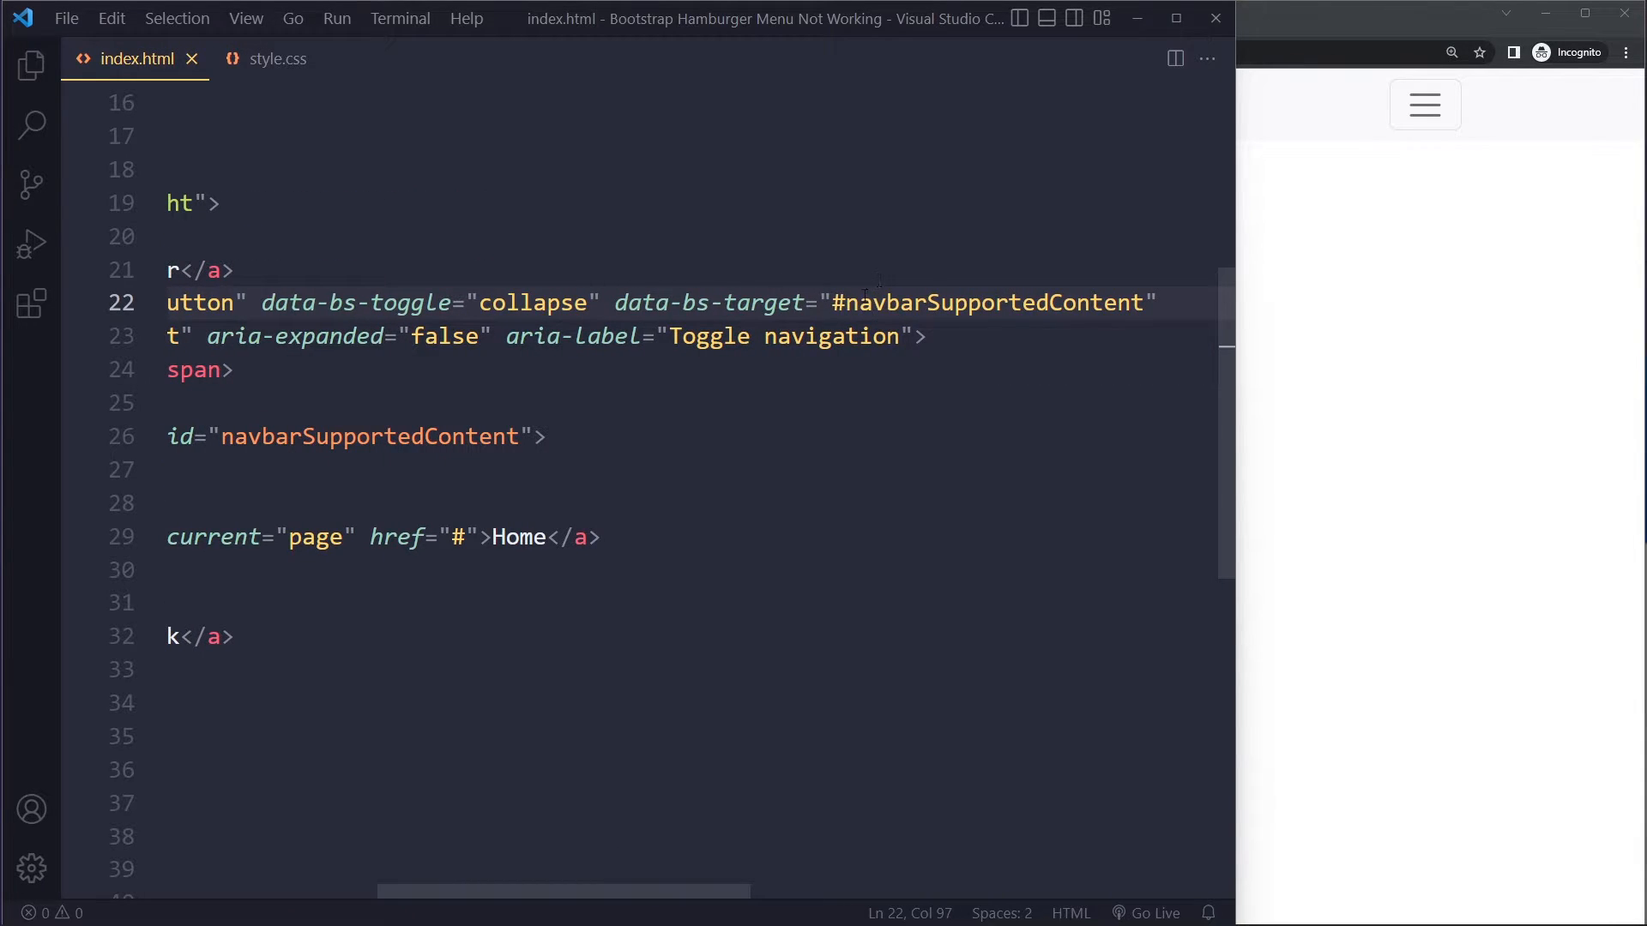
{"action": "left_click", "coordinate": [735, 303]}
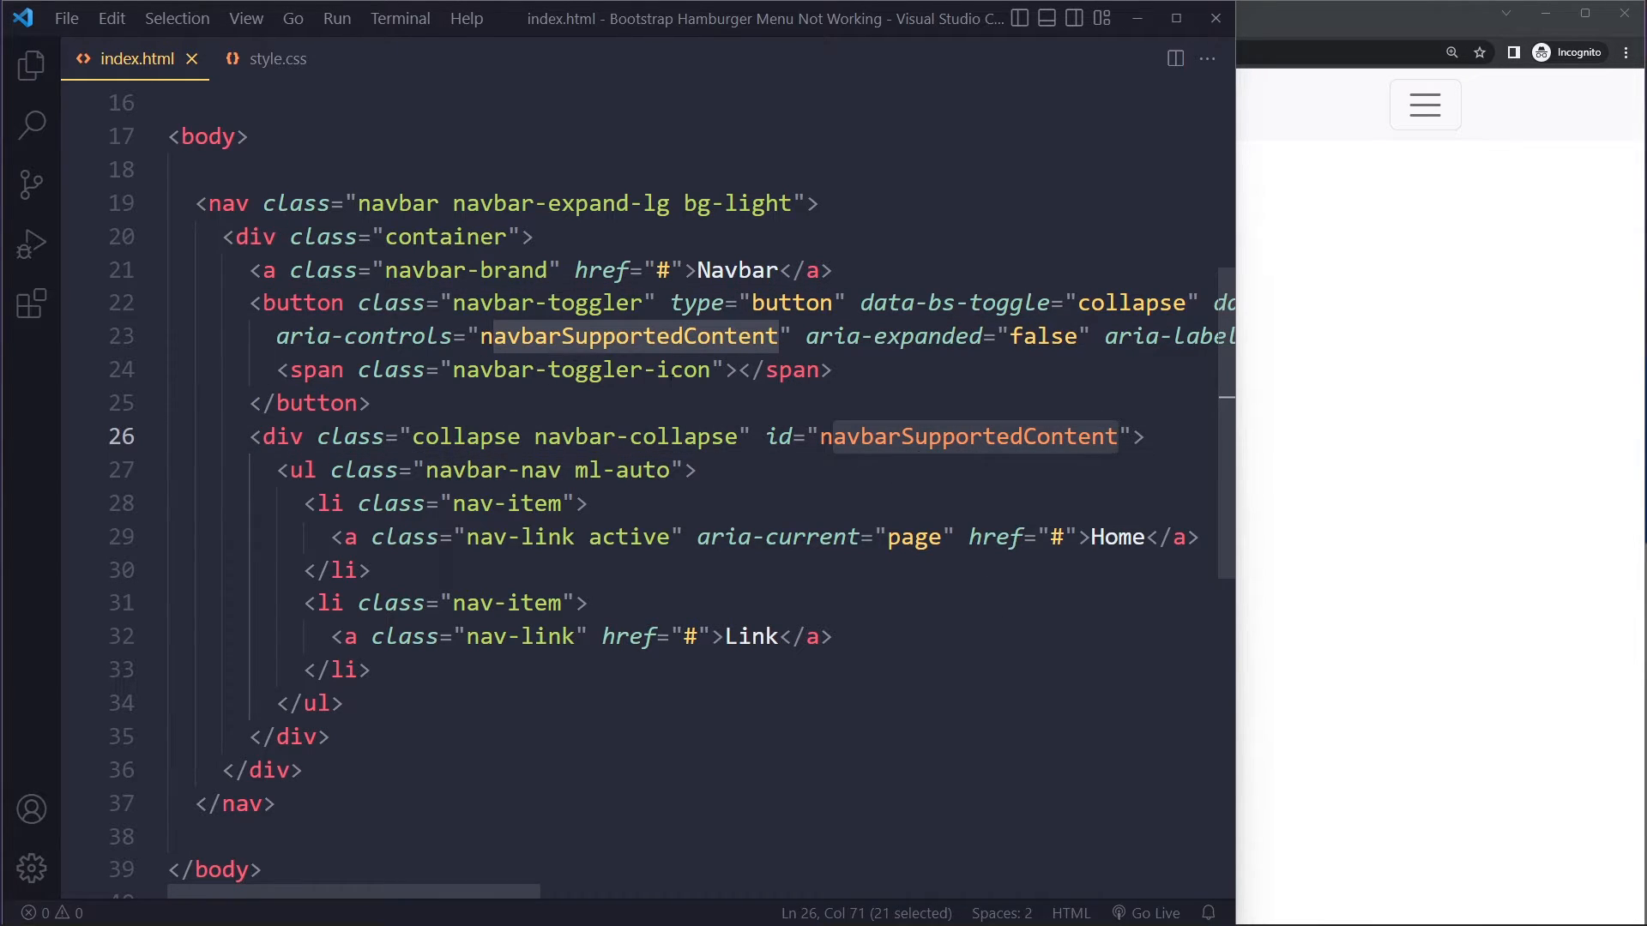
{"action": "left_click", "coordinate": [973, 436]}
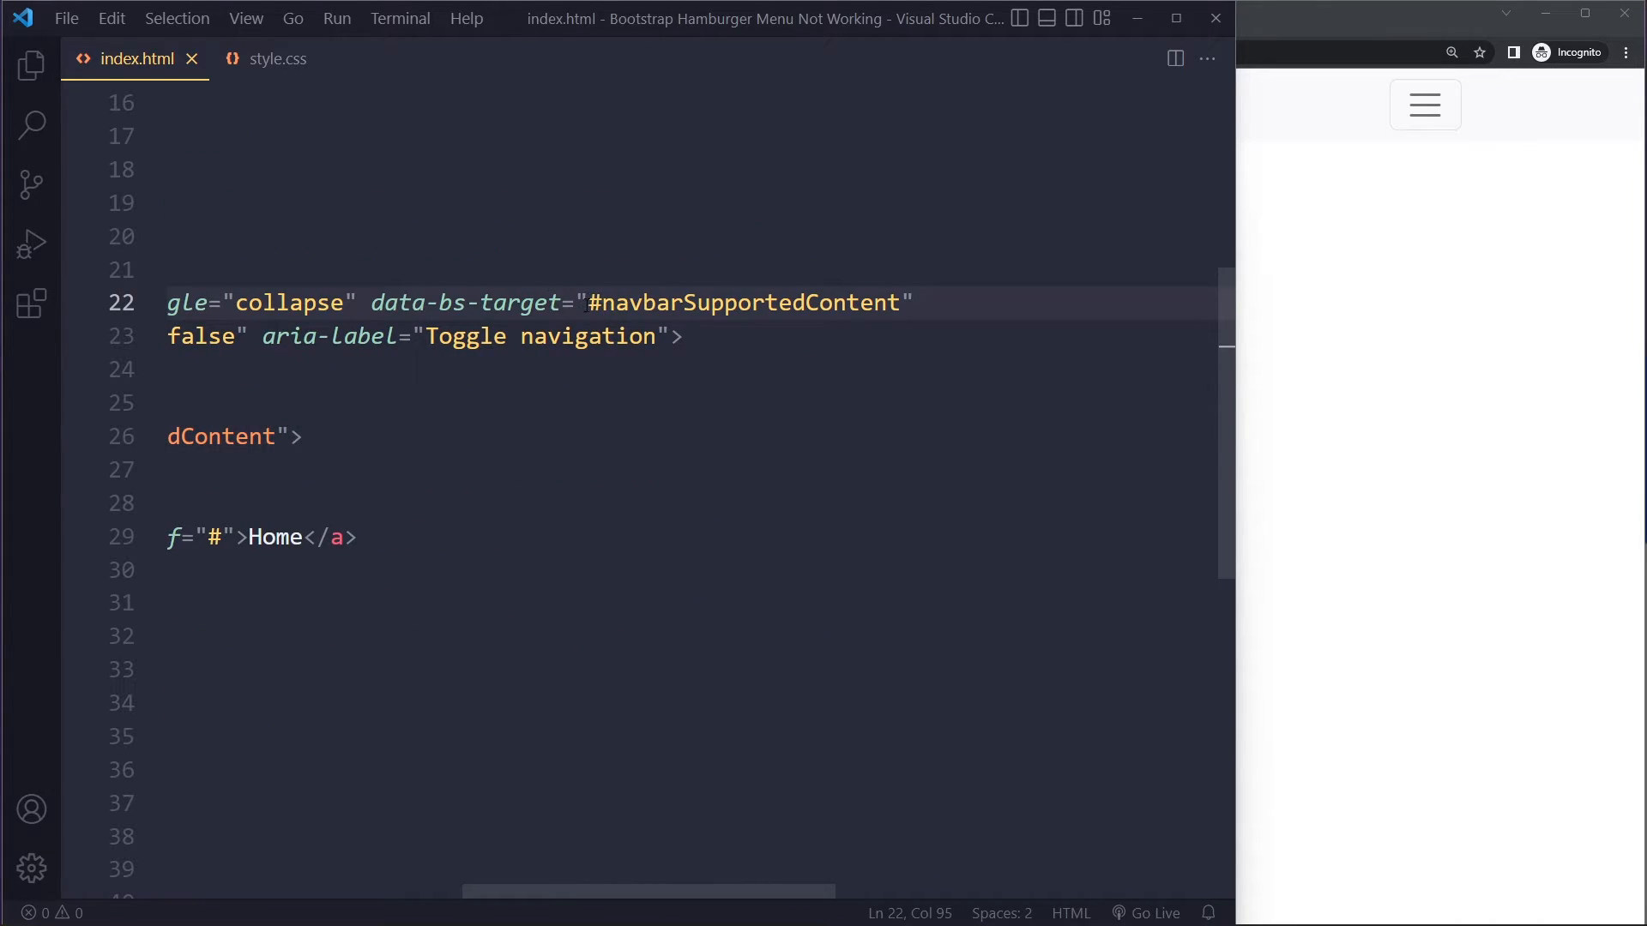
- Inspect the Tutorial page in DevTools, then go to the 'bootstrap docs' results tab
{"action": "right_click", "coordinate": [614, 399]}
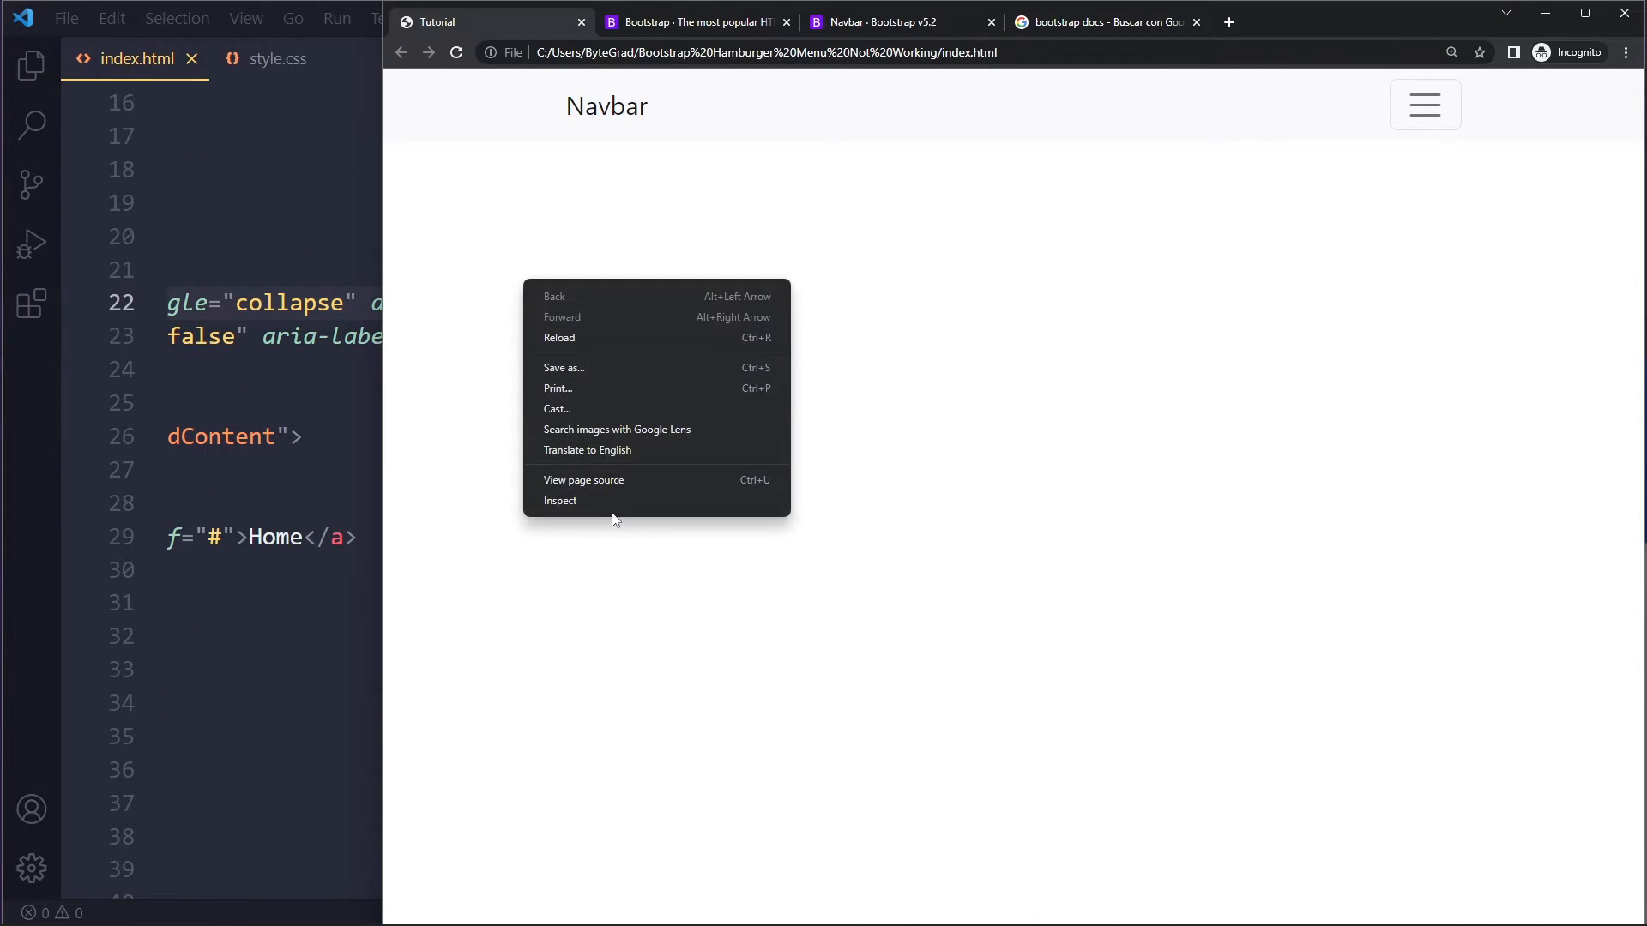
{"action": "left_click", "coordinate": [560, 501]}
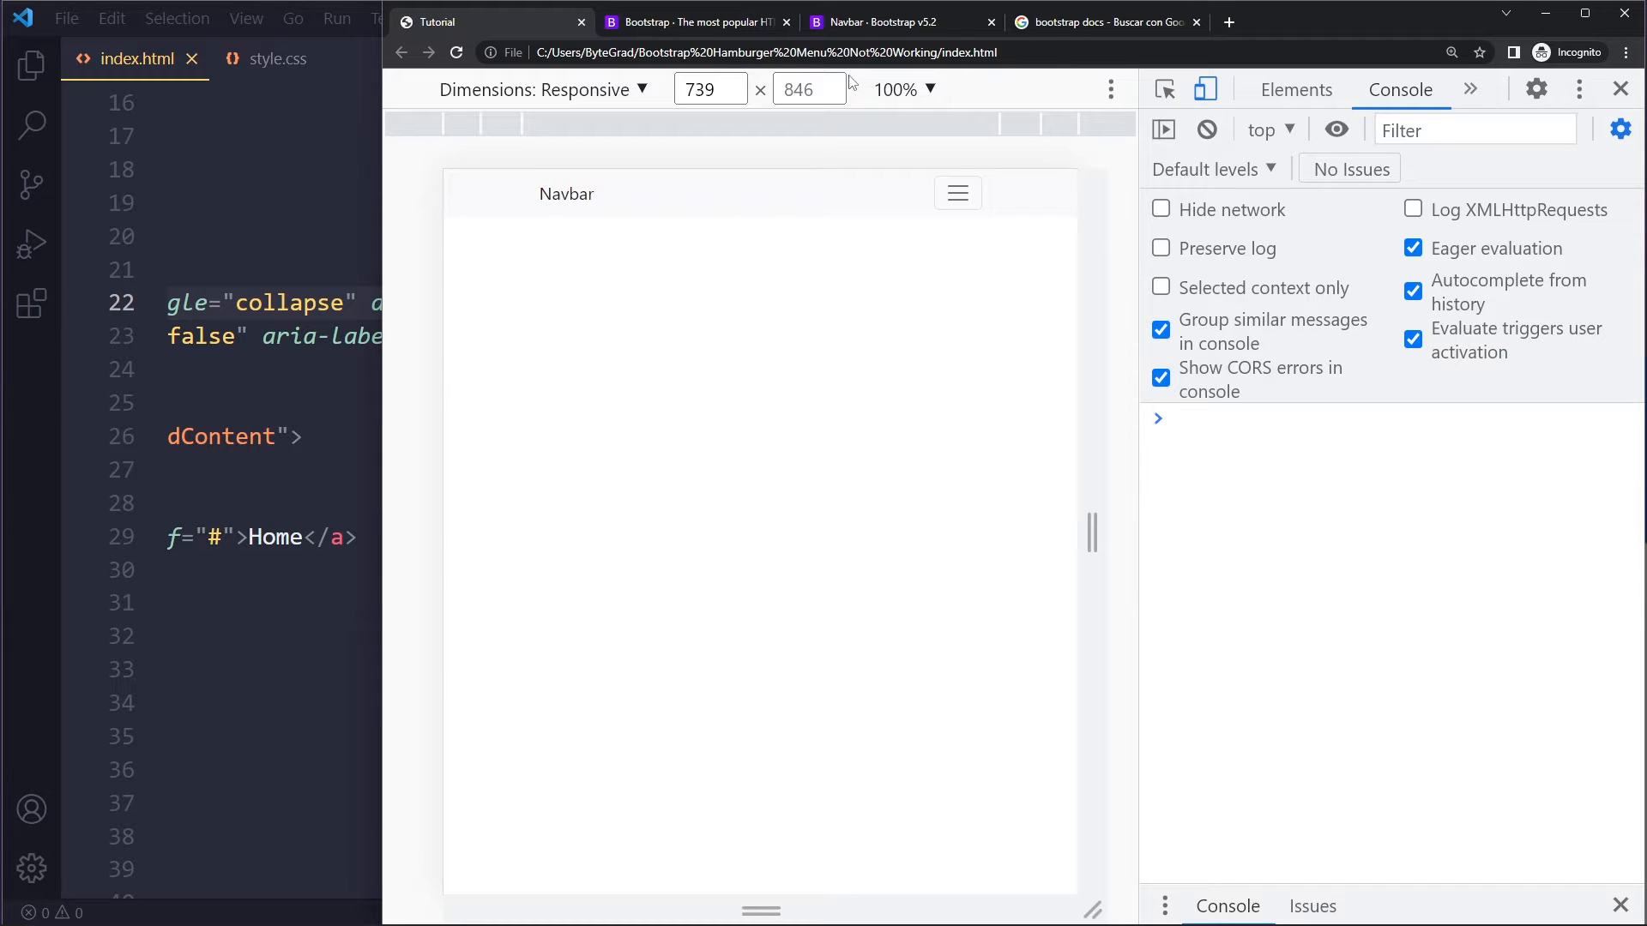
{"action": "left_click", "coordinate": [1103, 20]}
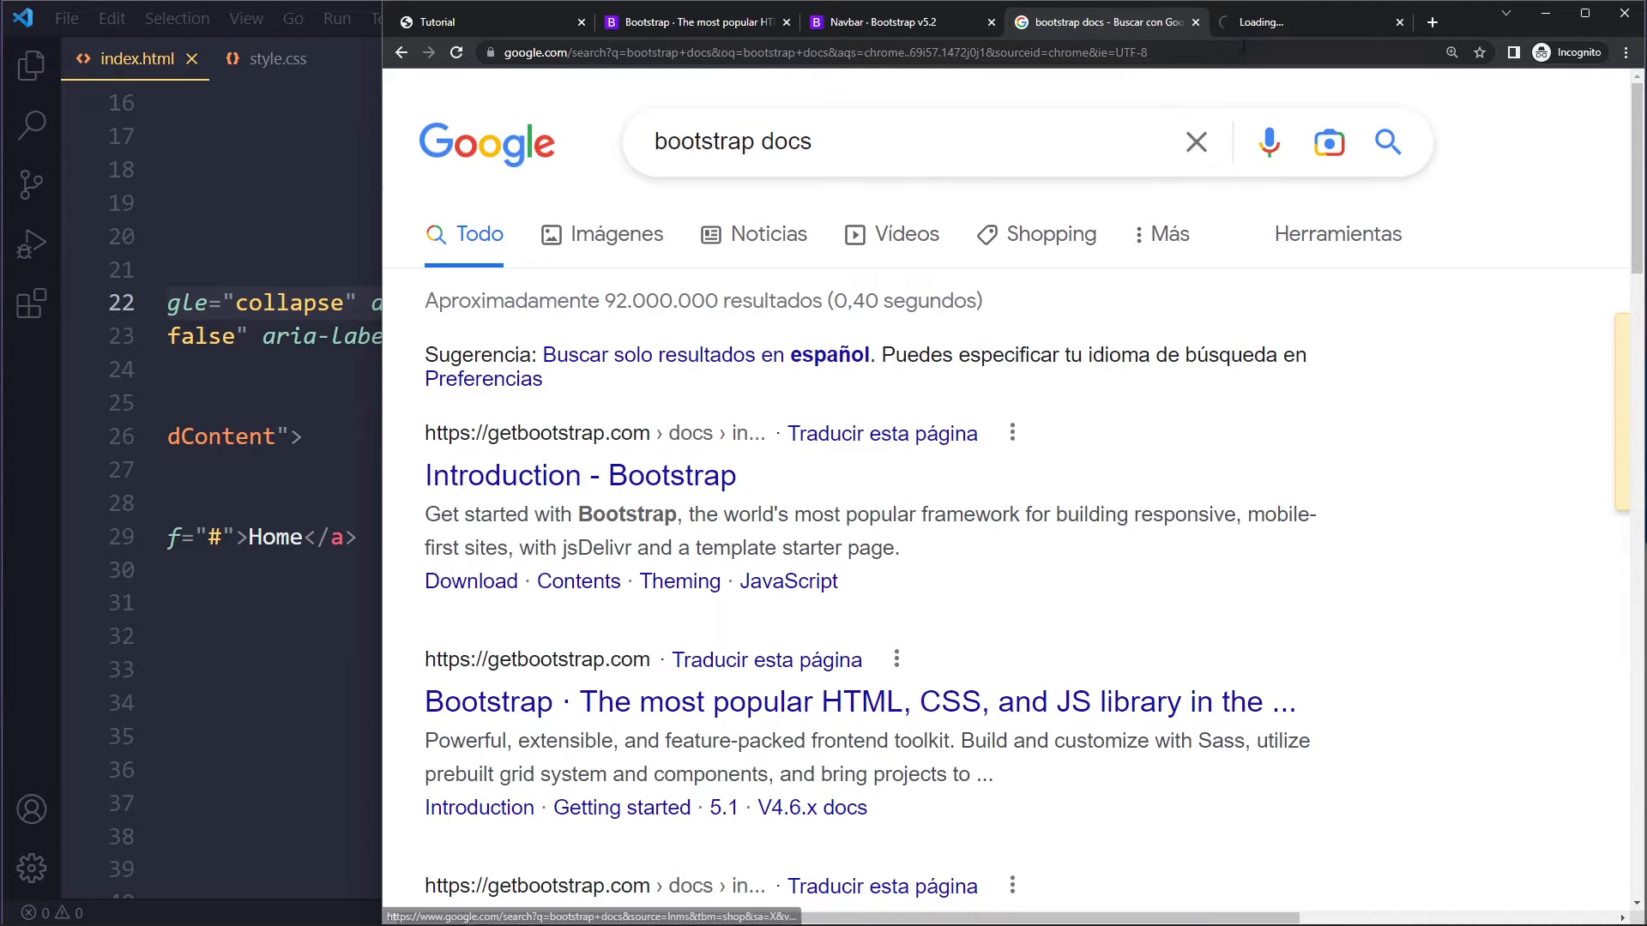
- Go to Components > Navbar in the Bootstrap docs and scroll to the example code
{"action": "left_click", "coordinate": [580, 474]}
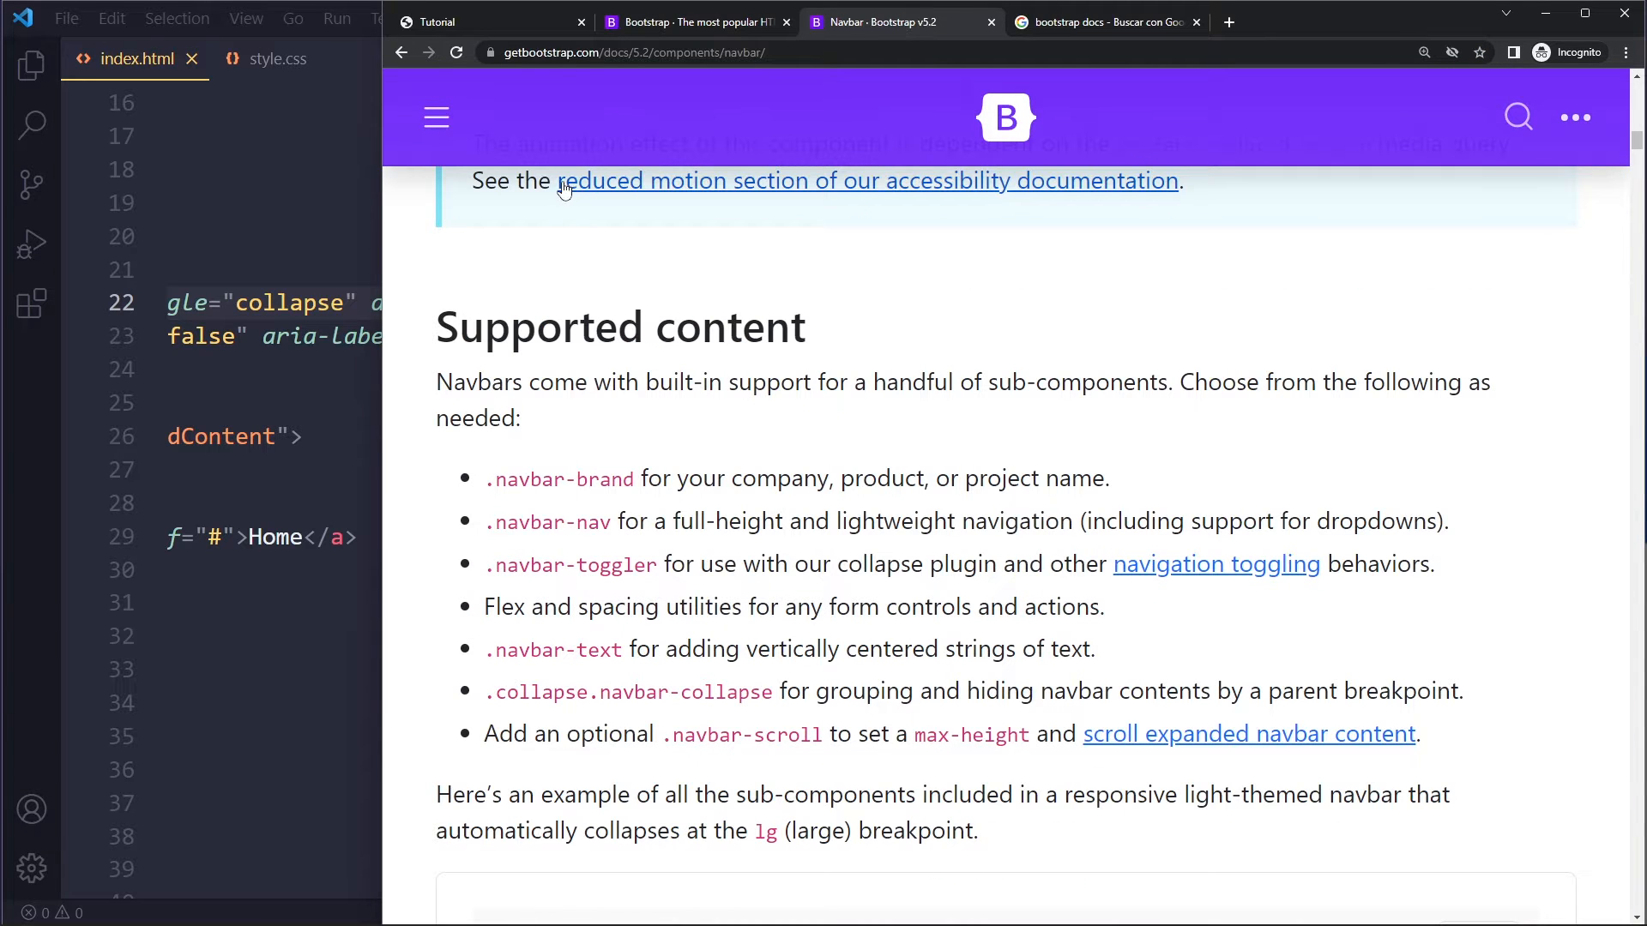
{"action": "left_click", "coordinate": [436, 116]}
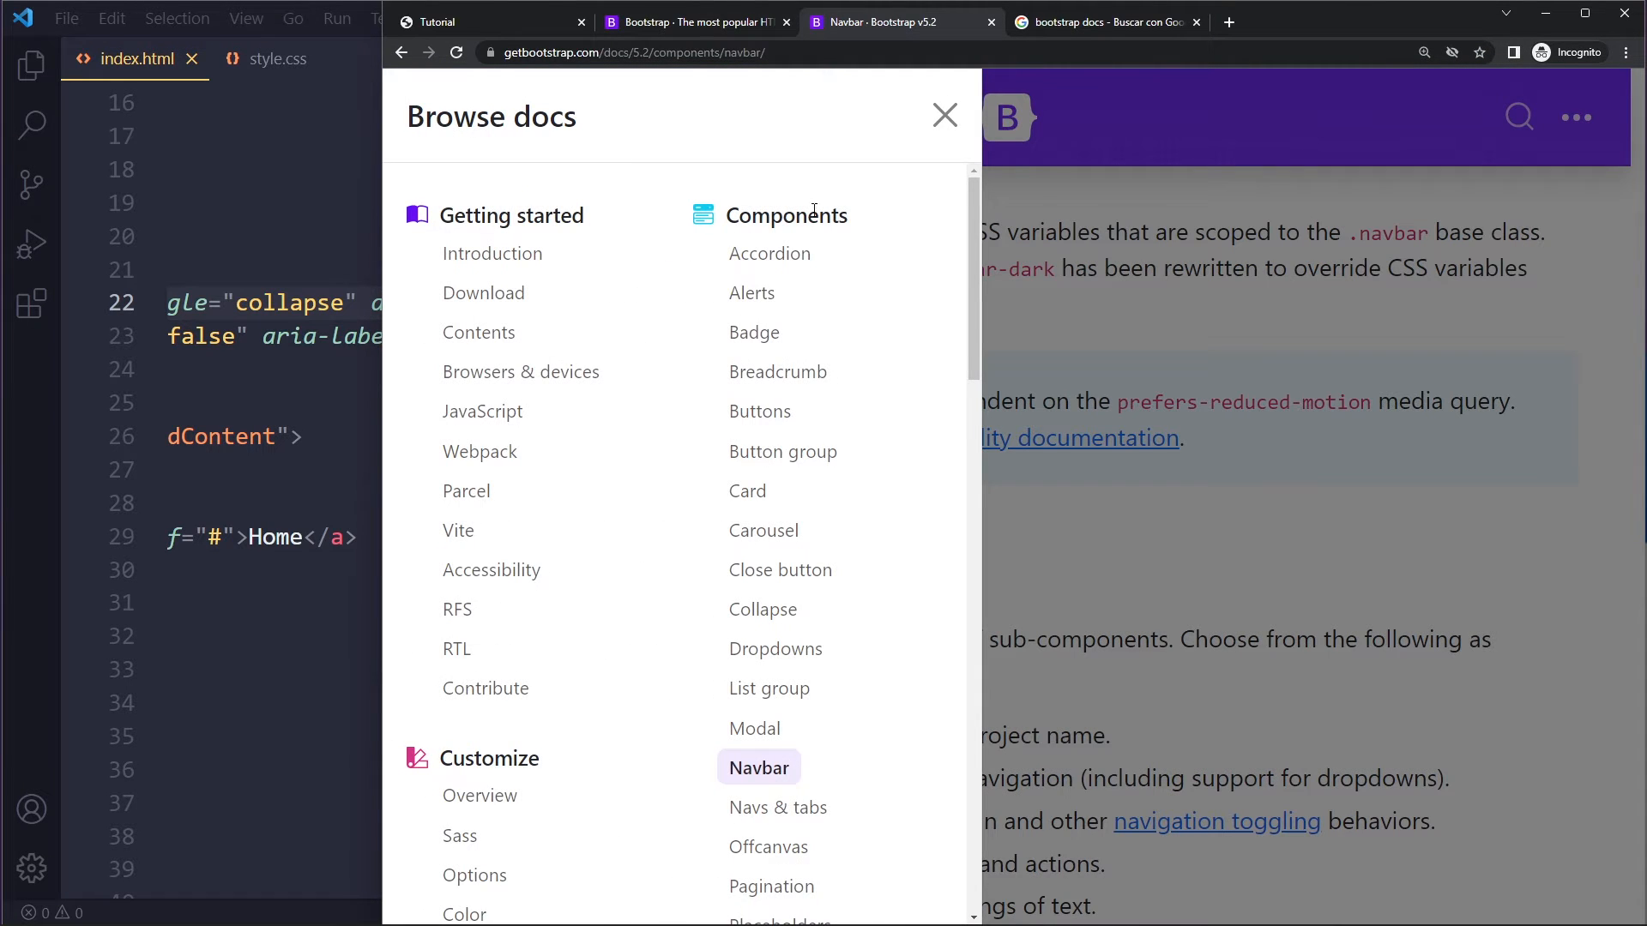
{"action": "left_click", "coordinate": [759, 767]}
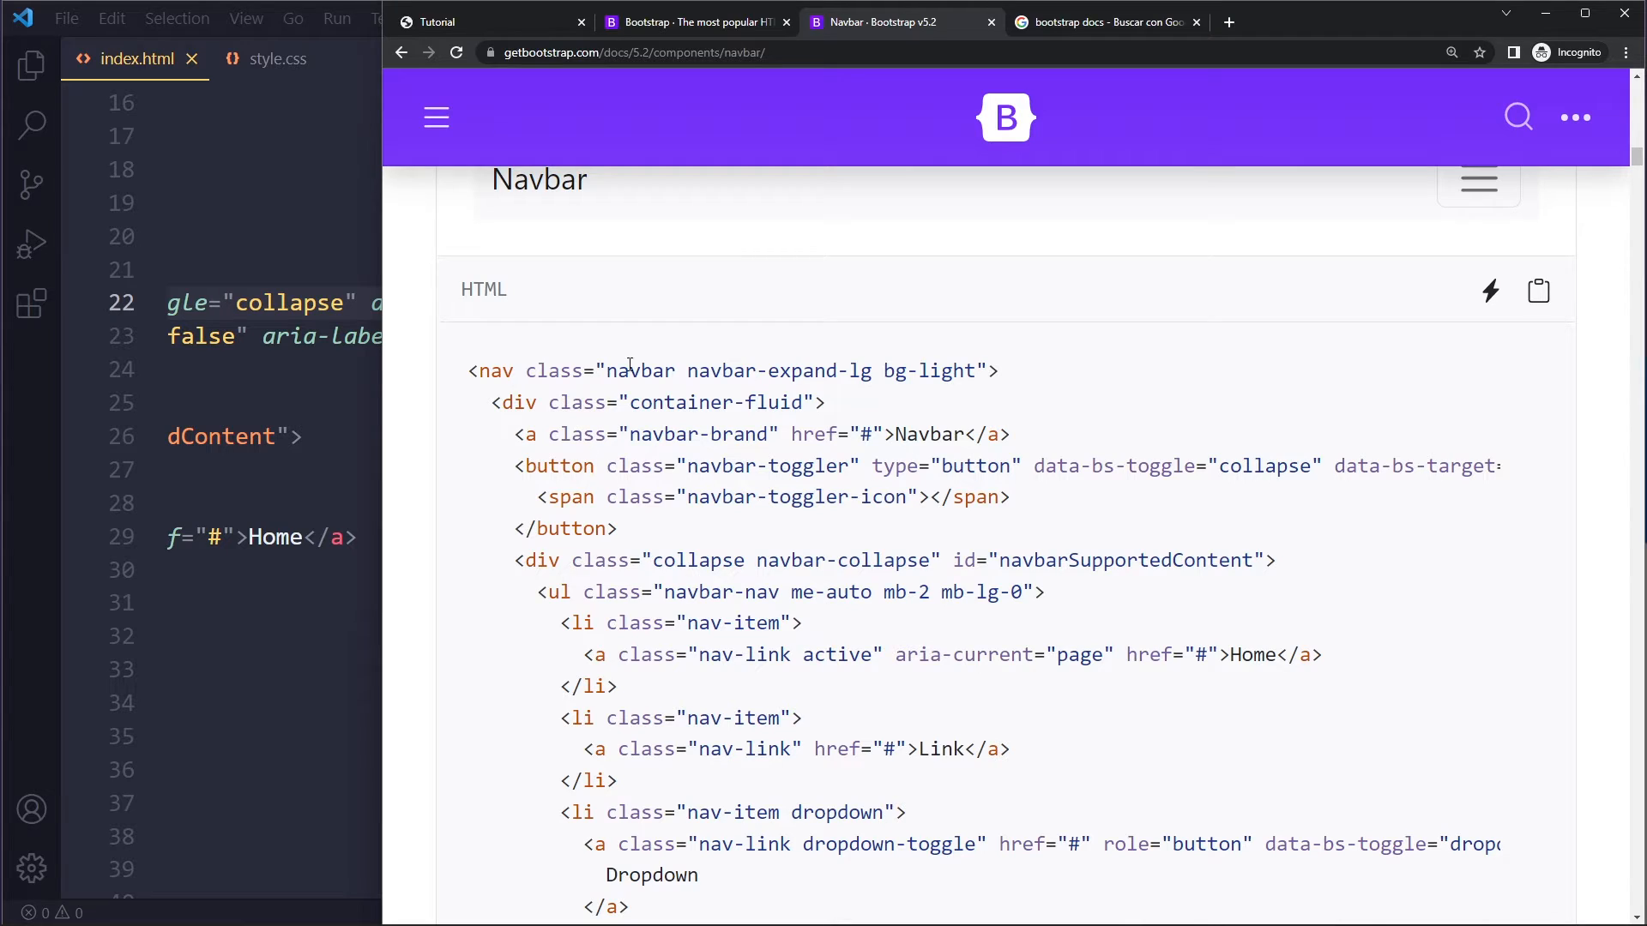
{"action": "mouse_move", "coordinate": [649, 370]}
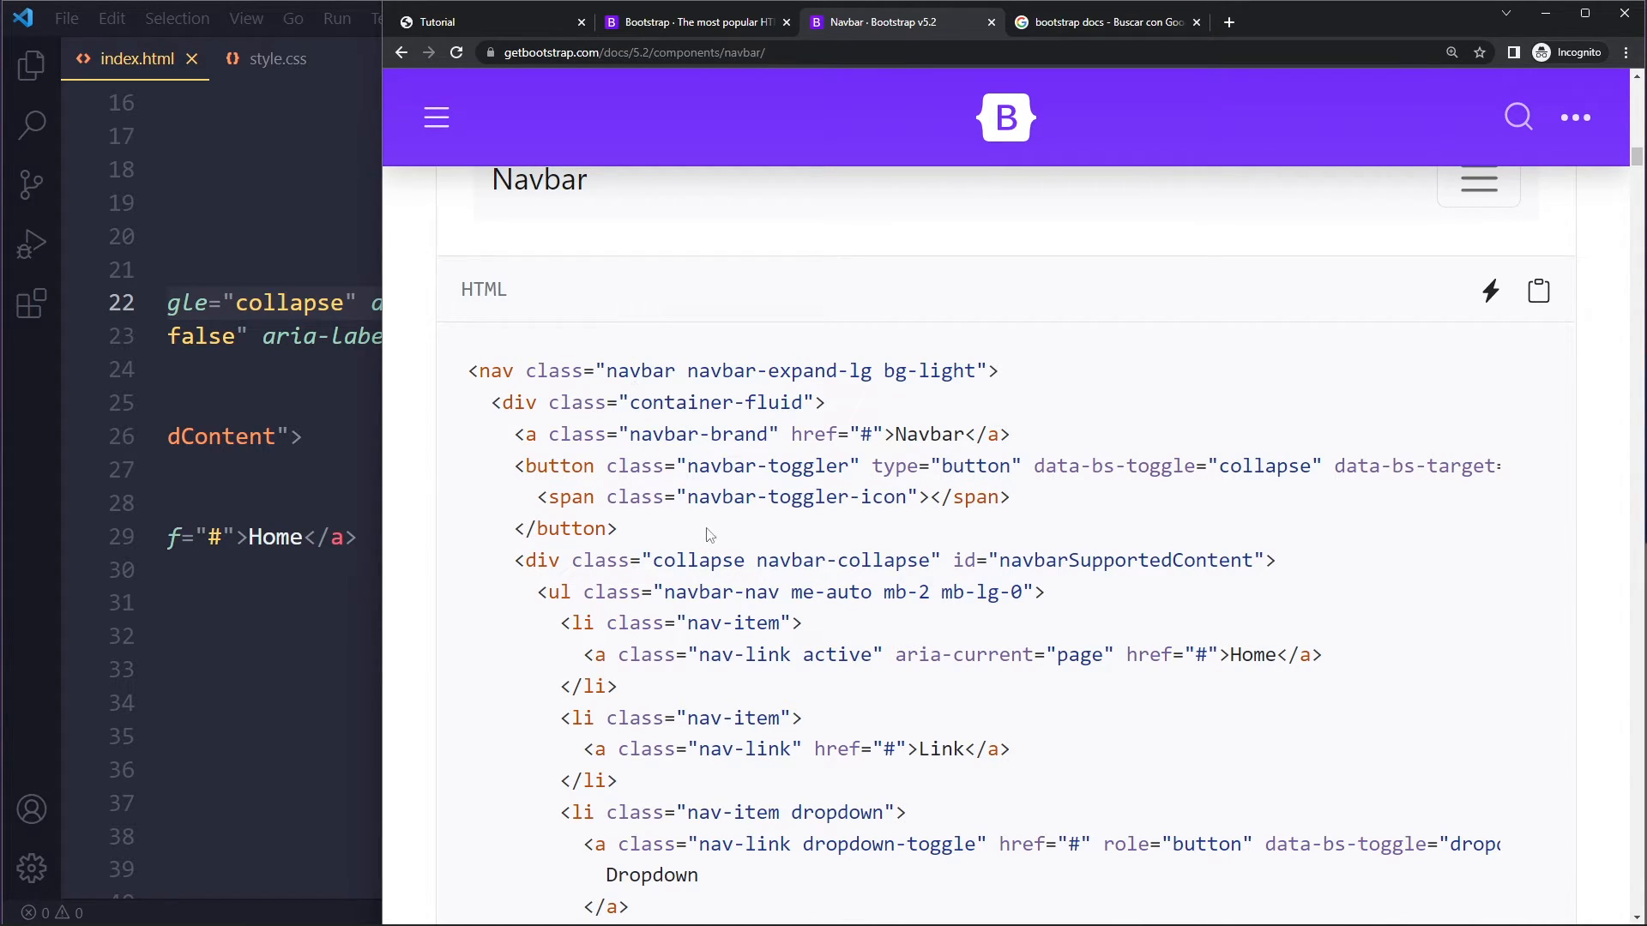
{"action": "scroll", "scroll_direction": "down", "scroll_amount": 3}
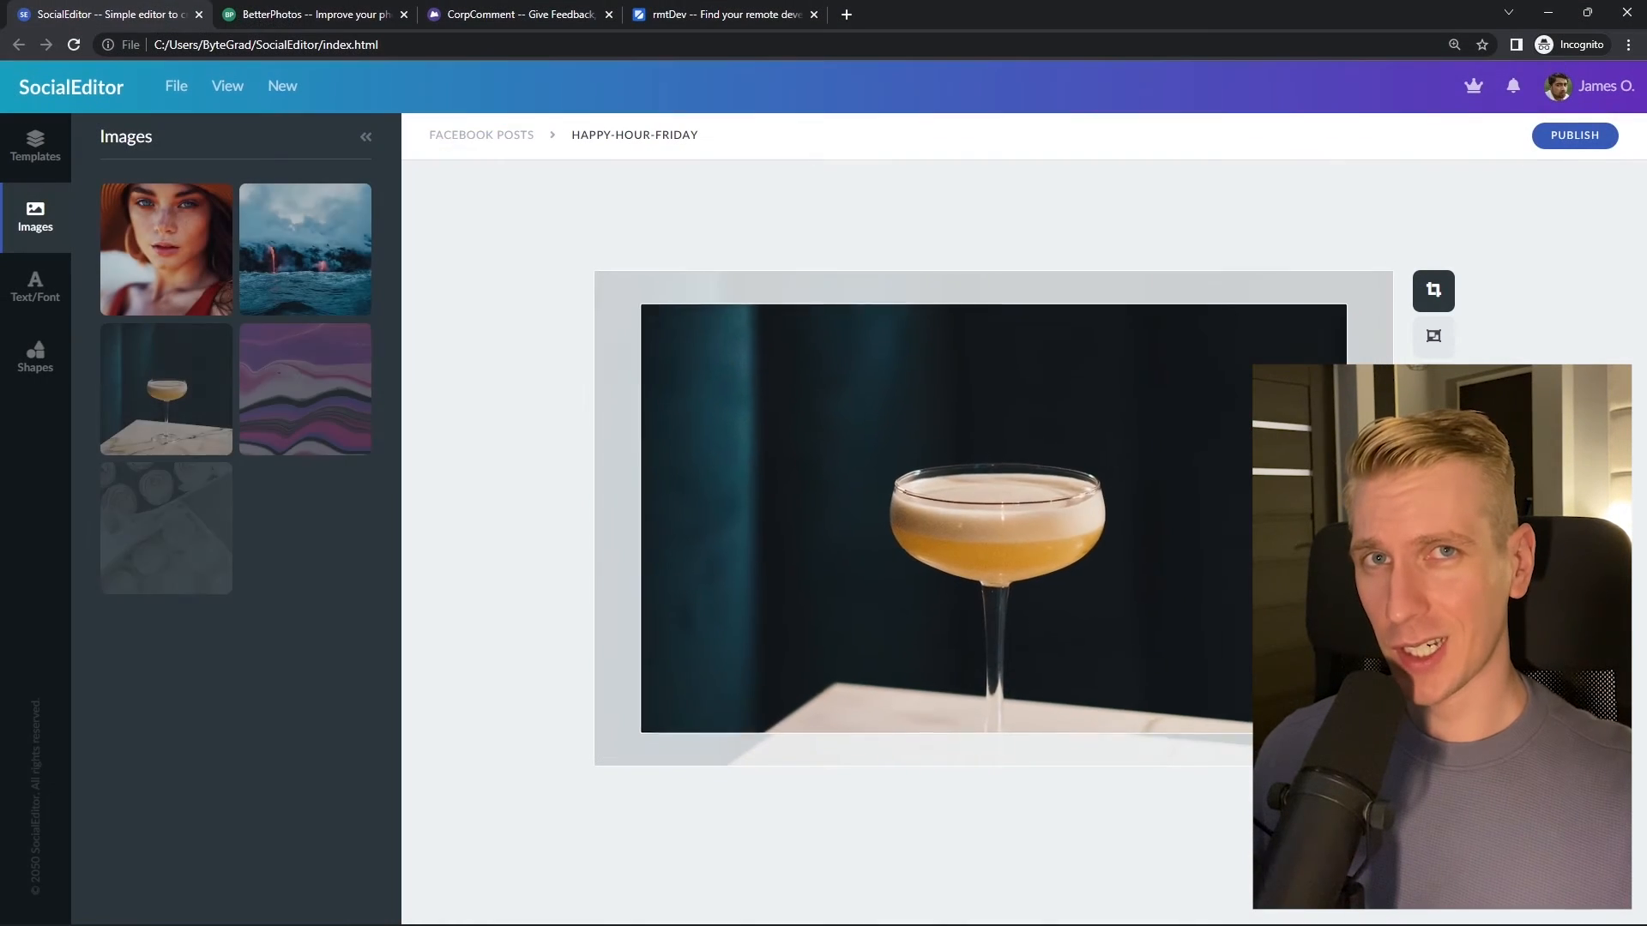
{"action": "left_click", "coordinate": [312, 13]}
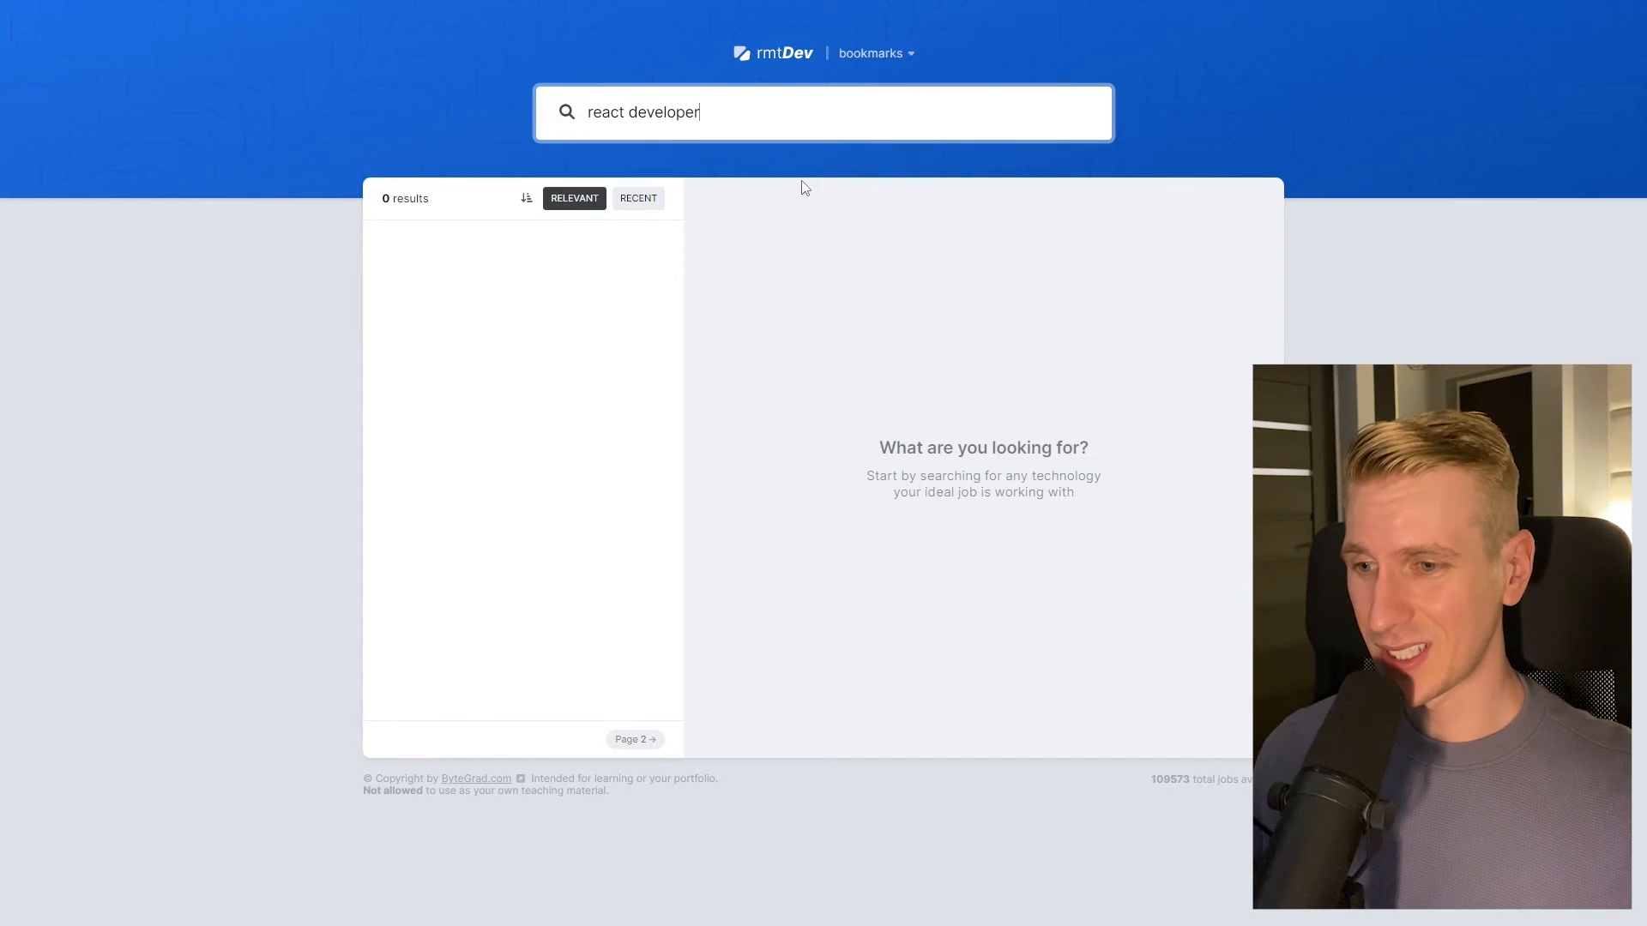
{"action": "left_click", "coordinate": [104, 13]}
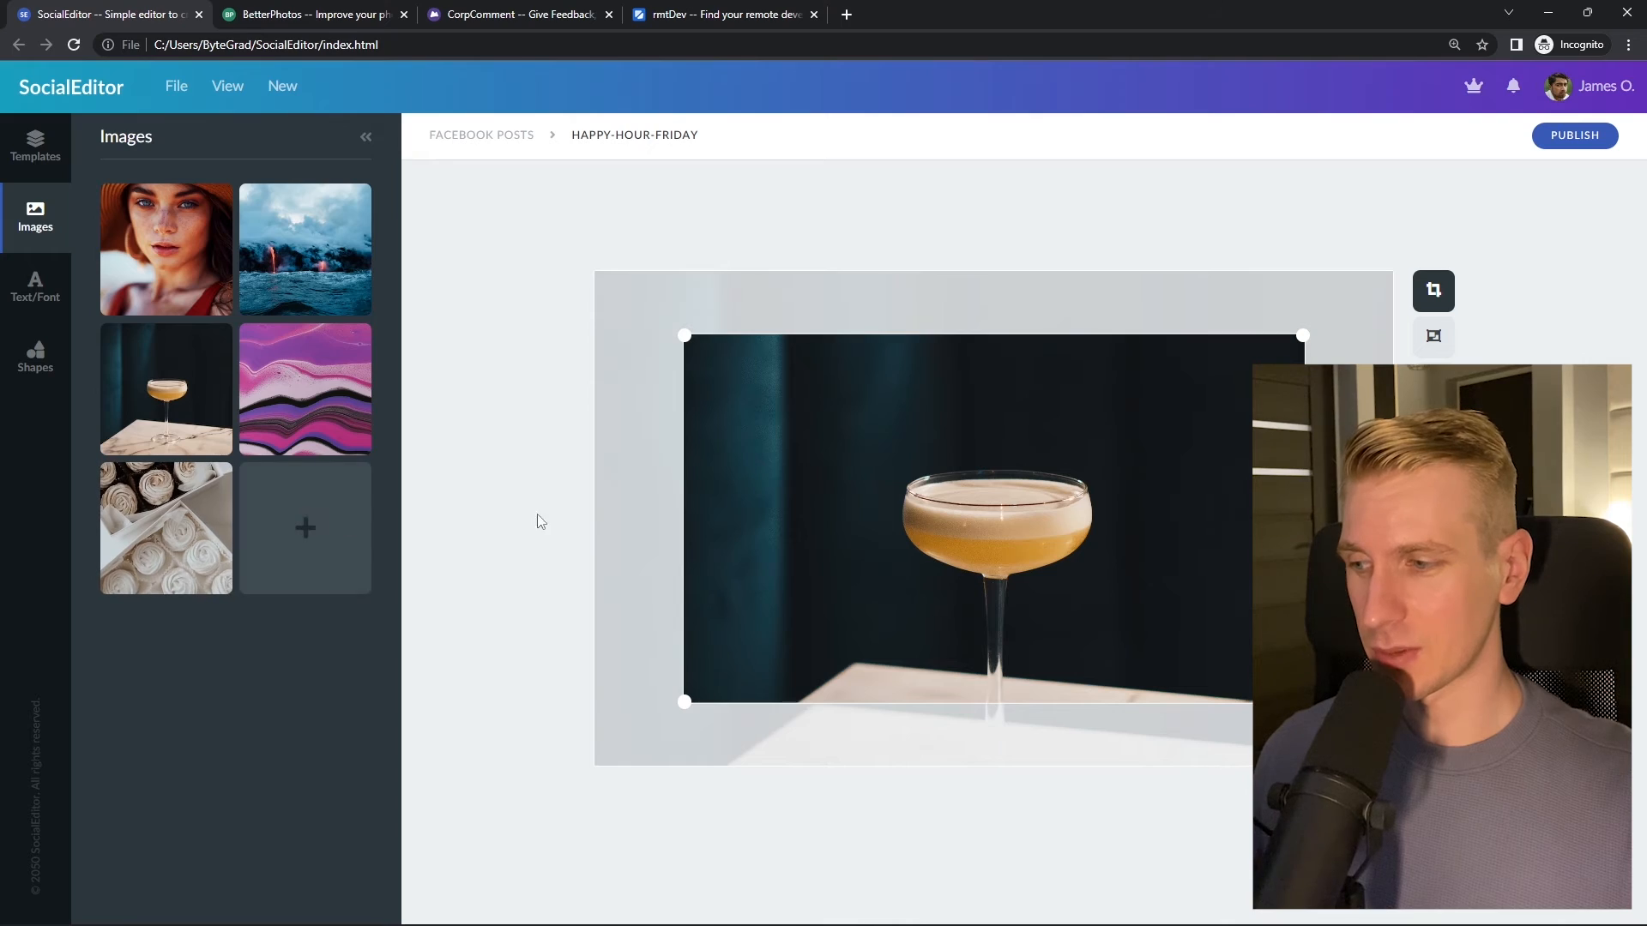
{"action": "left_click", "coordinate": [310, 13]}
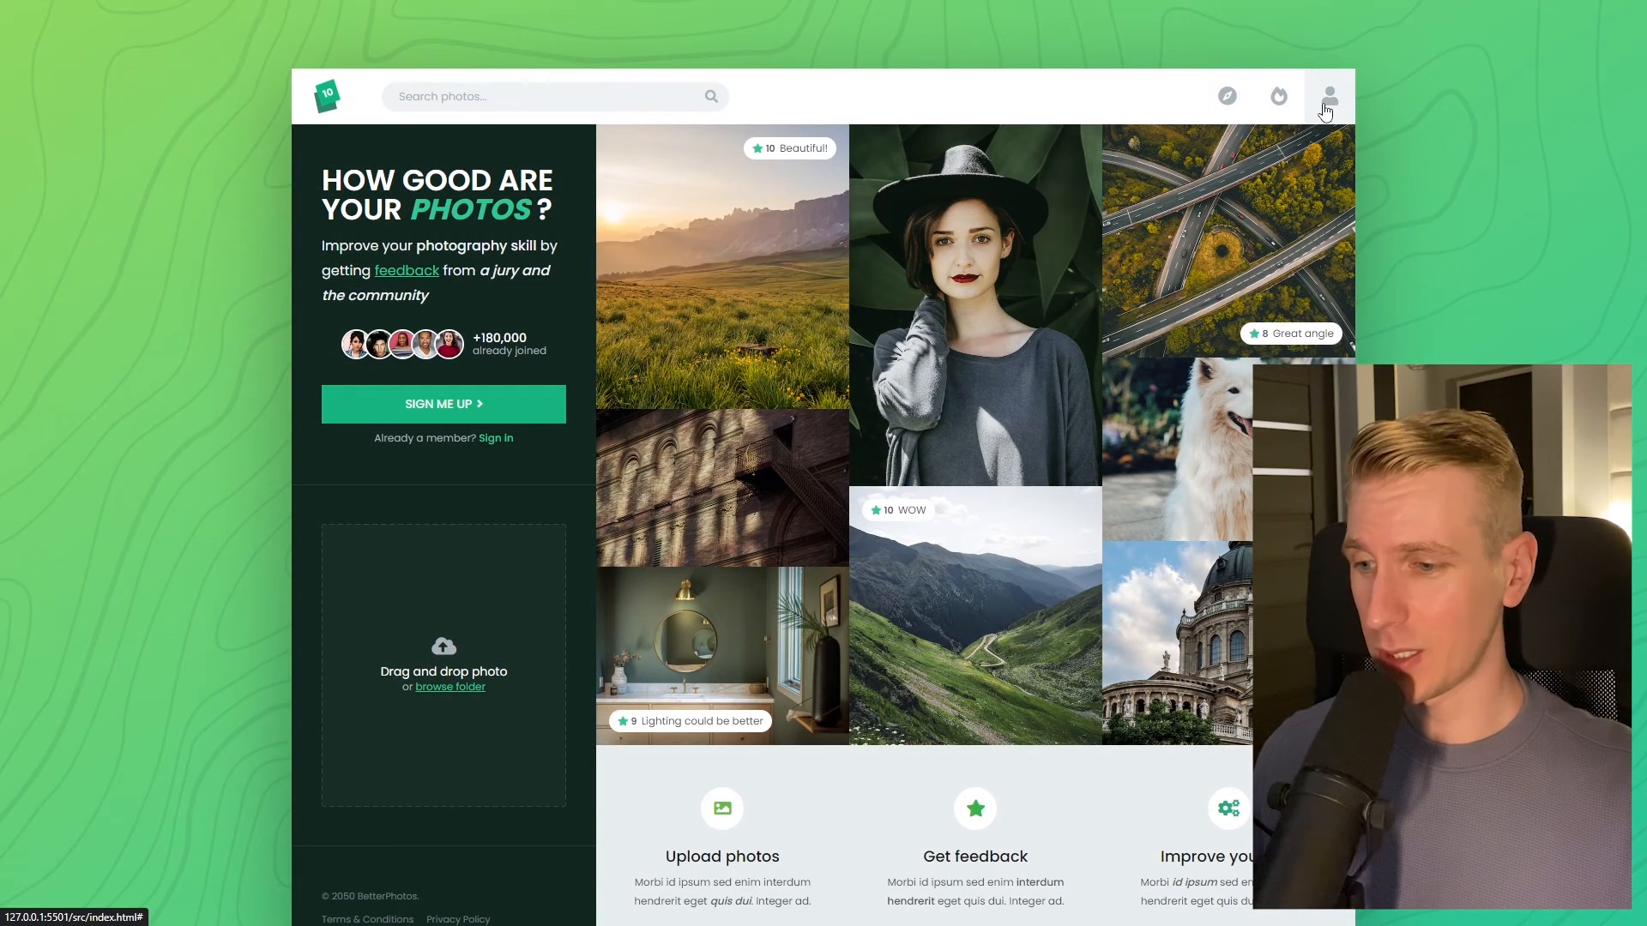
{"action": "mouse_move", "coordinate": [530, 597]}
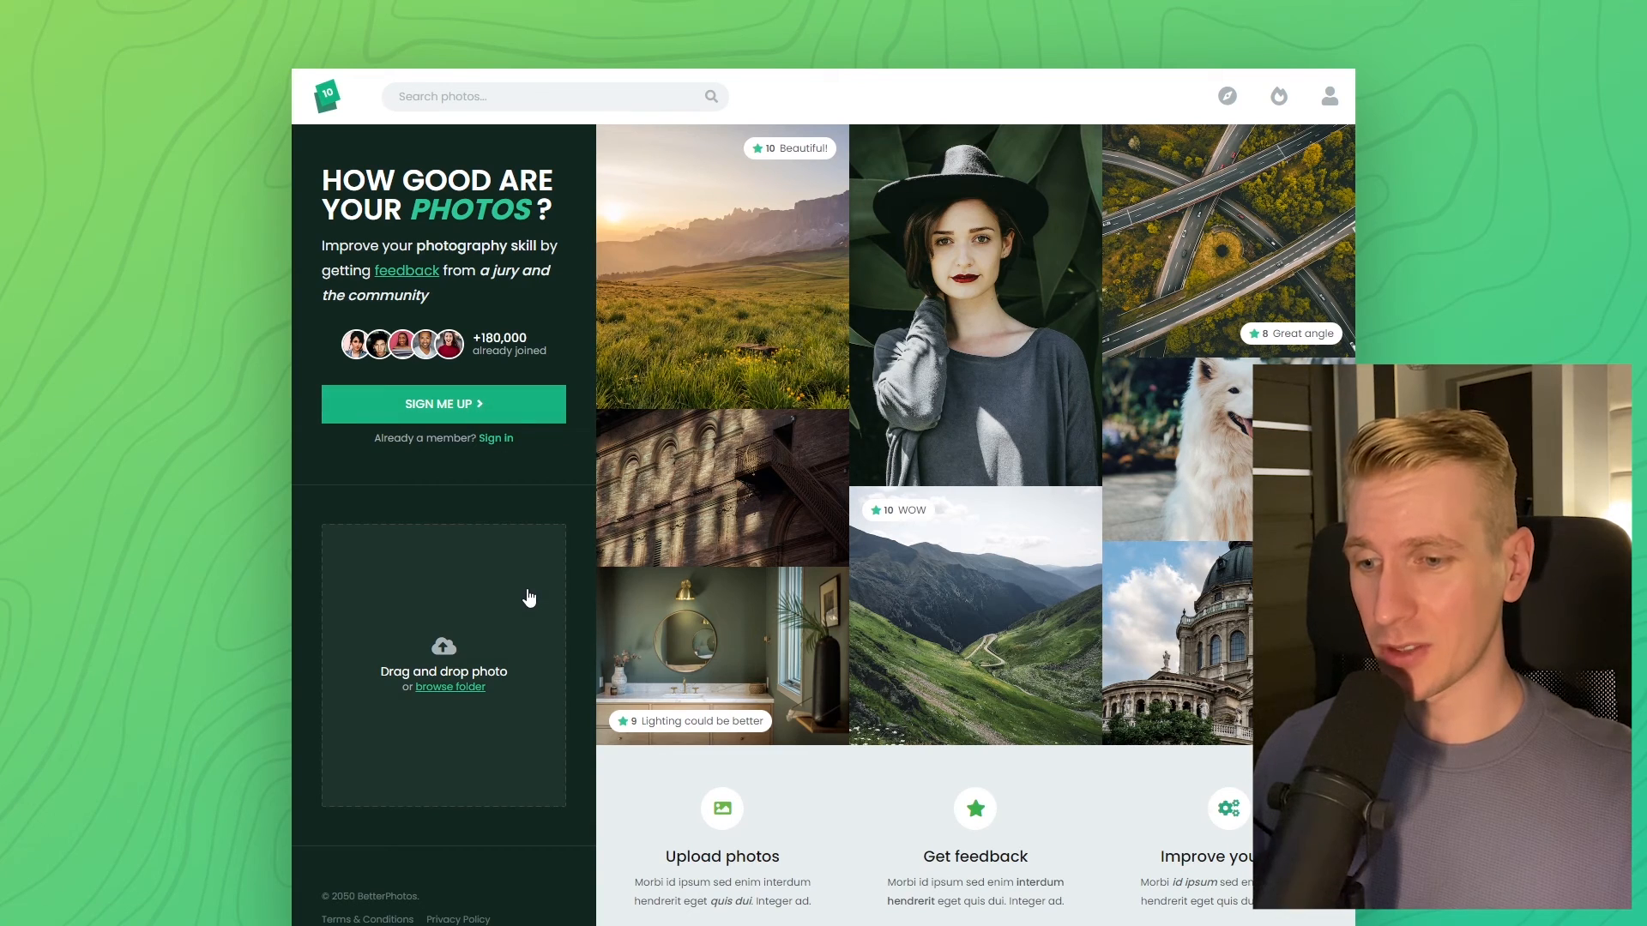